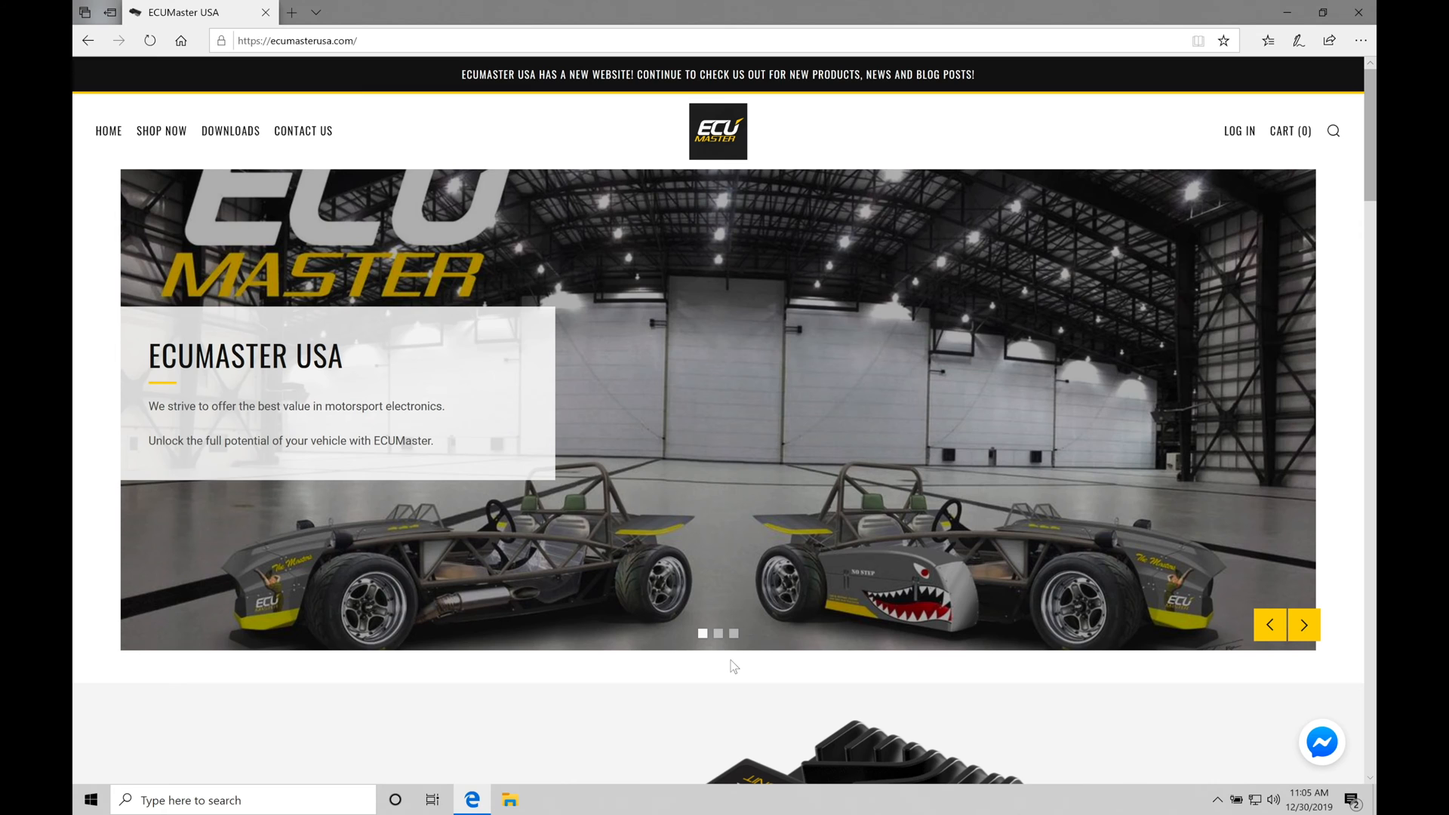
mouse_move(558, 202)
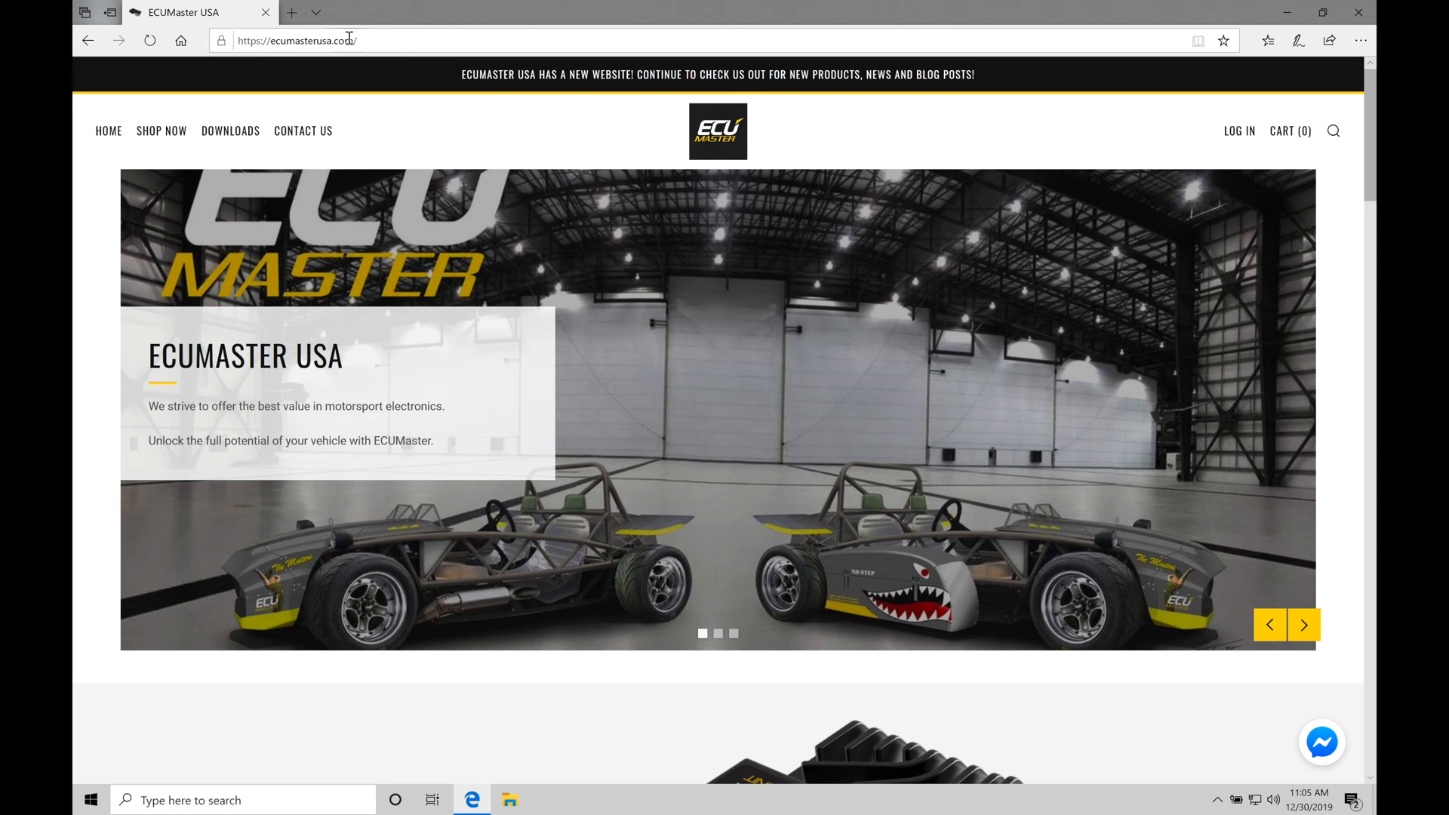
mouse_move(384, 126)
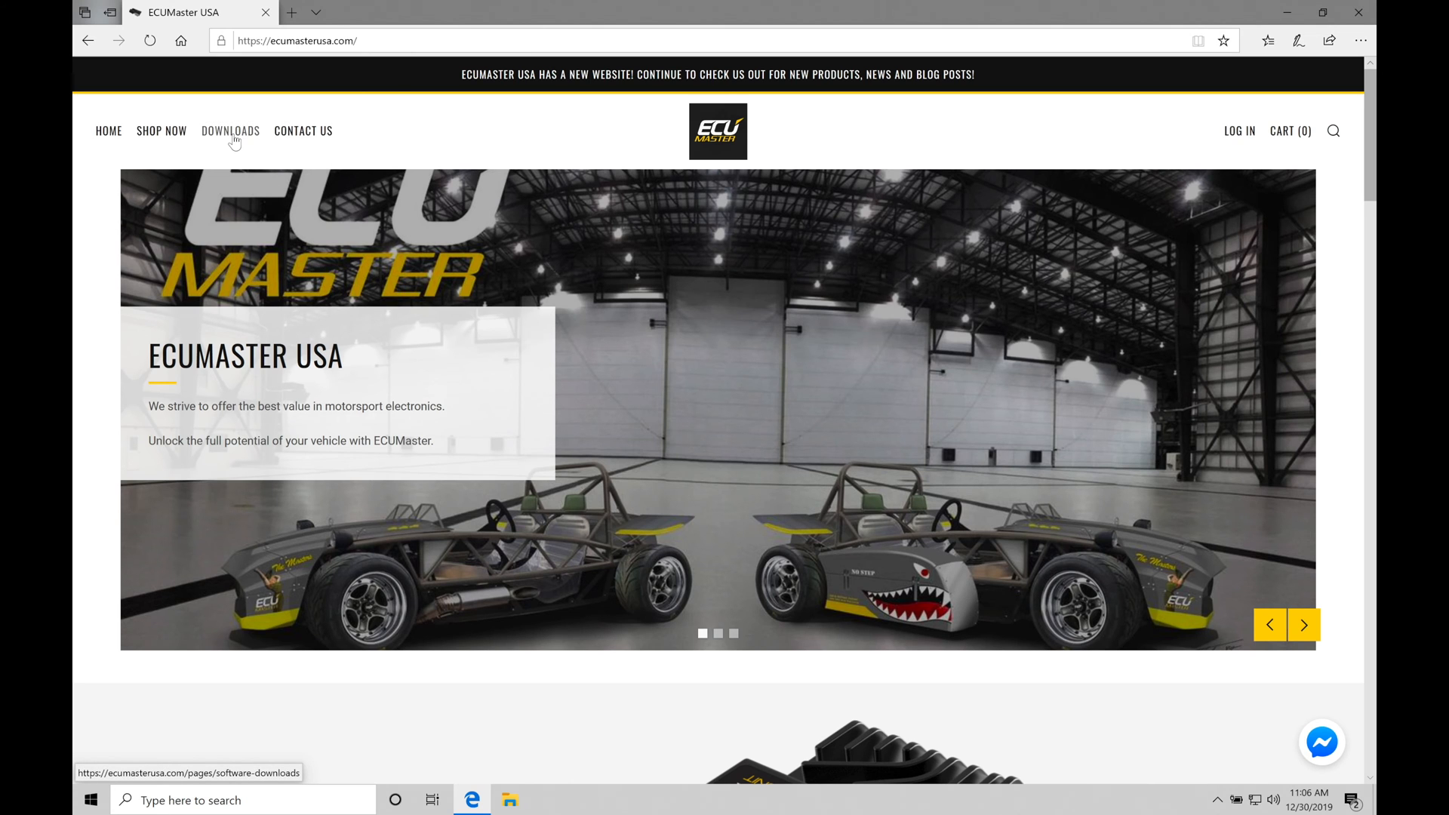
Open the DOWNLOADS page listing firmware, training manual, ADU and LiteClient links
click(230, 131)
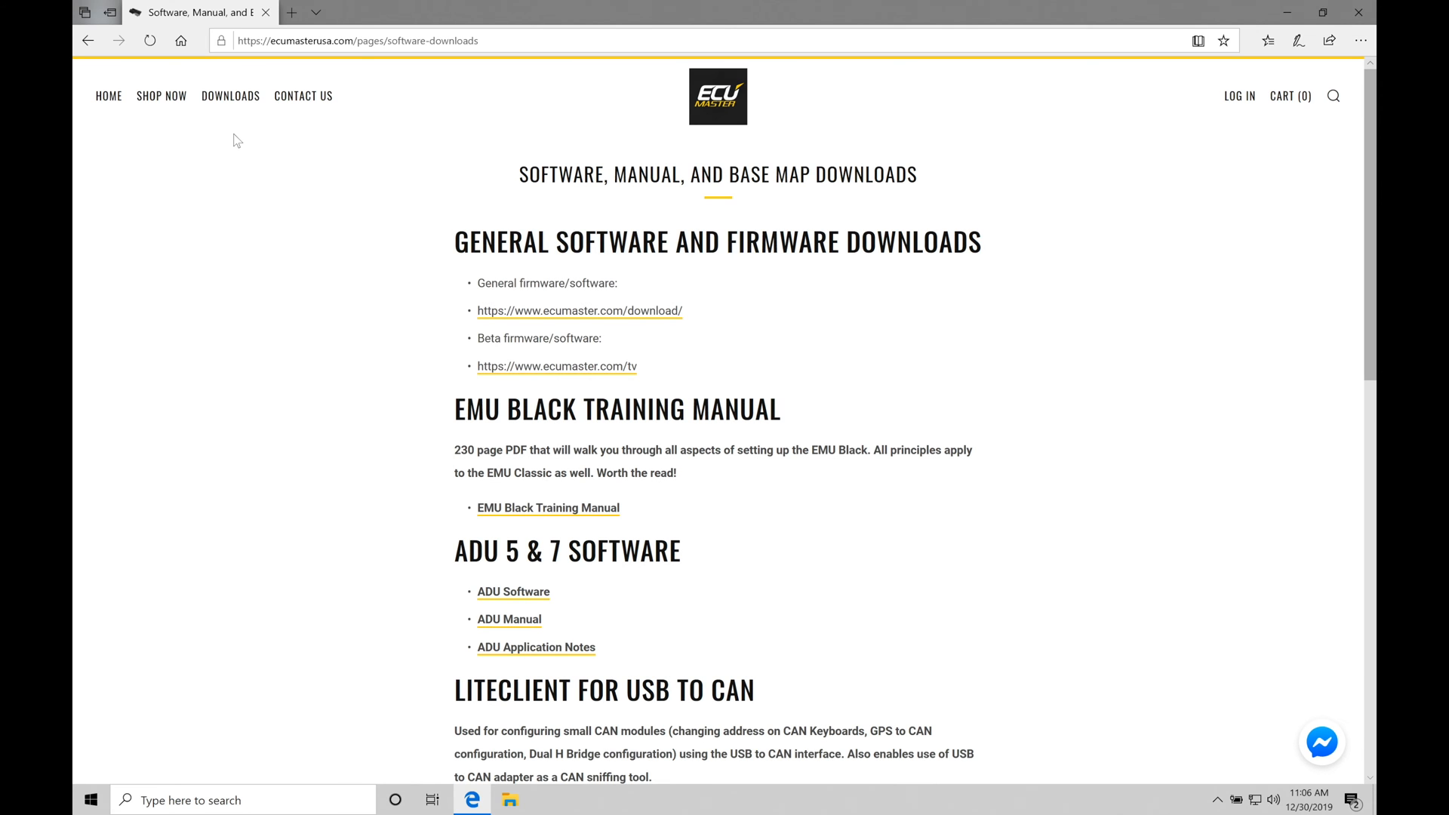
mouse_move(736, 247)
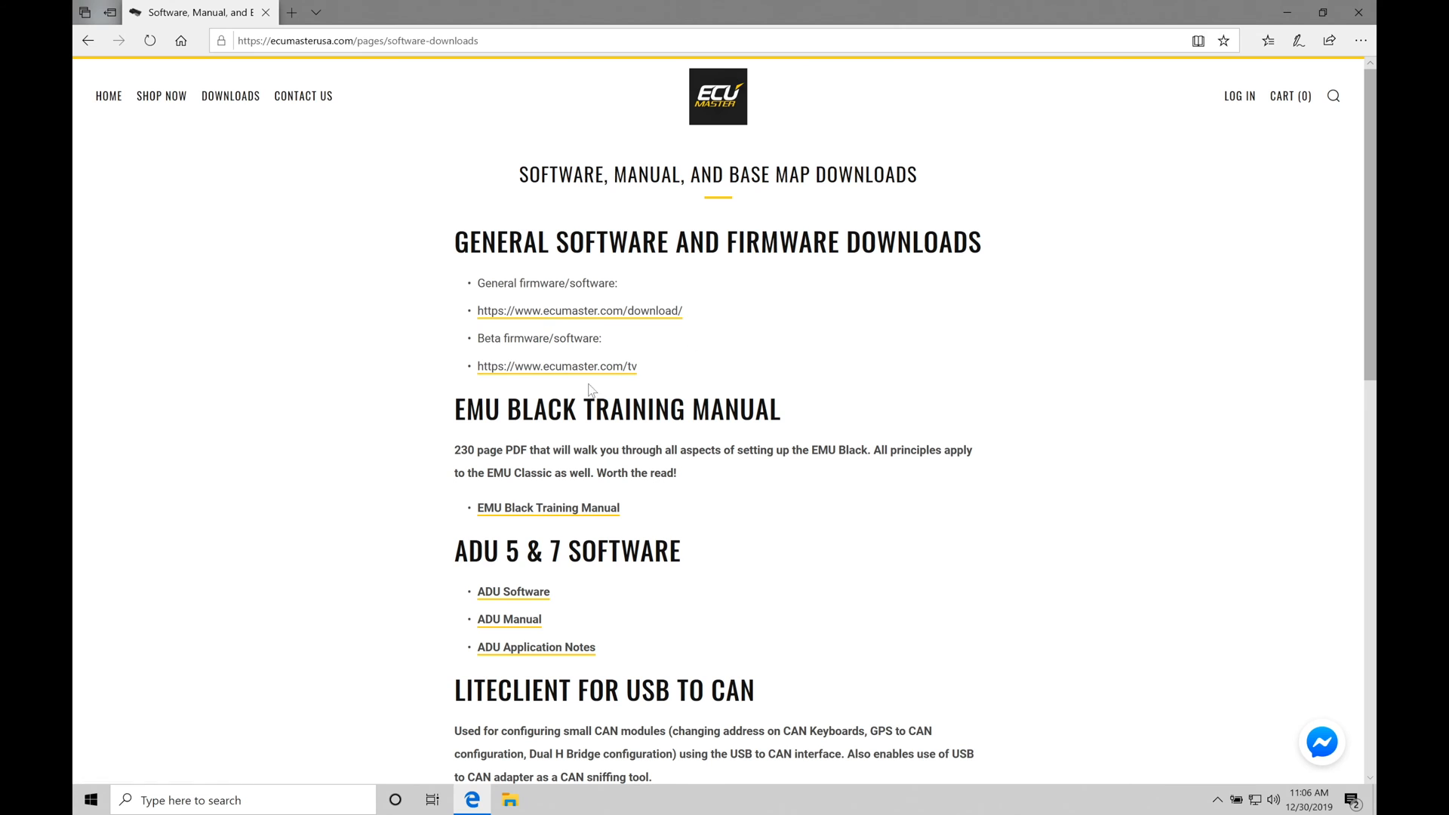
mouse_move(580, 310)
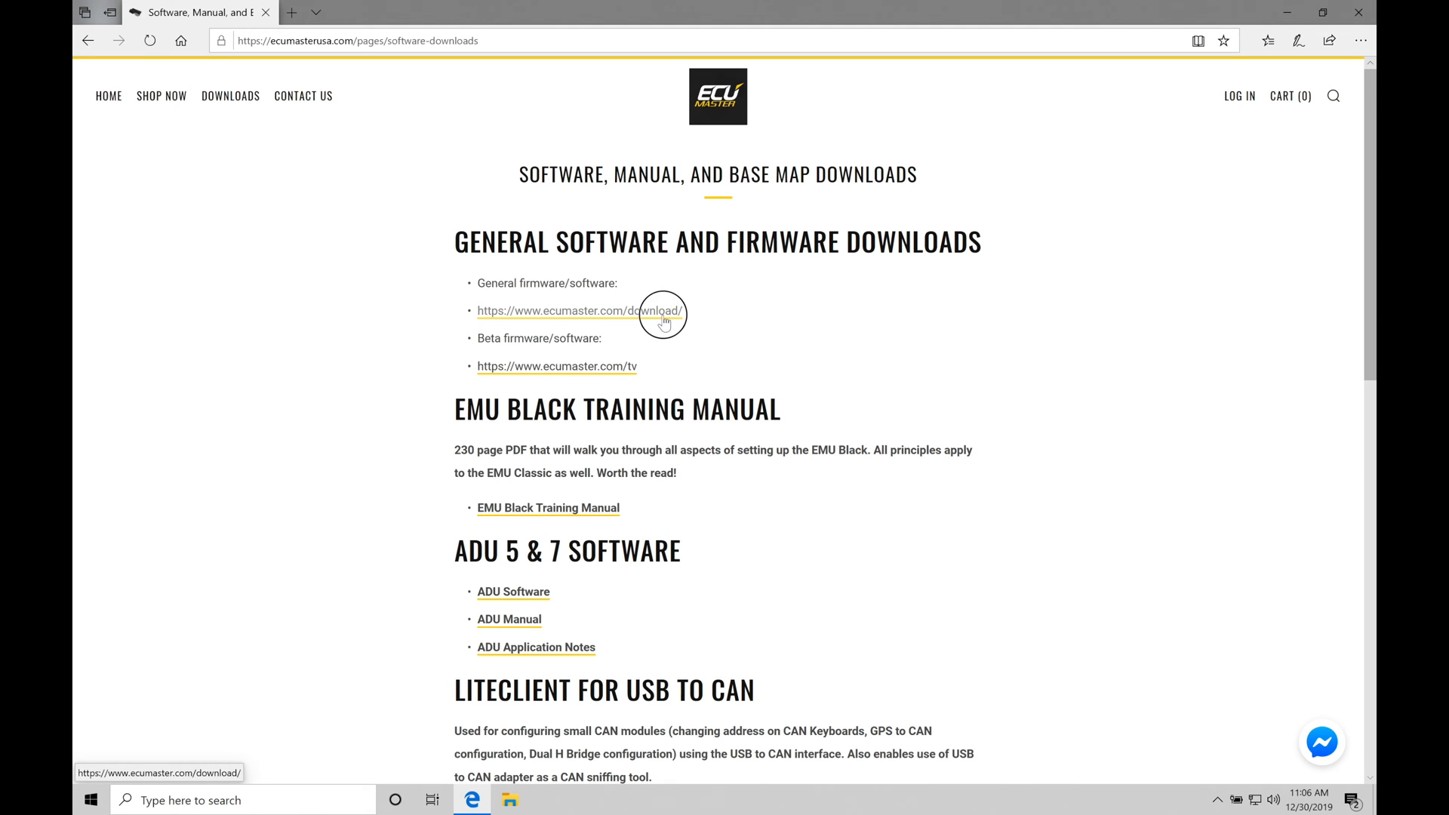
Follow the ecumaster.com/download link and scroll to the EMU BLACK software section
click(581, 310)
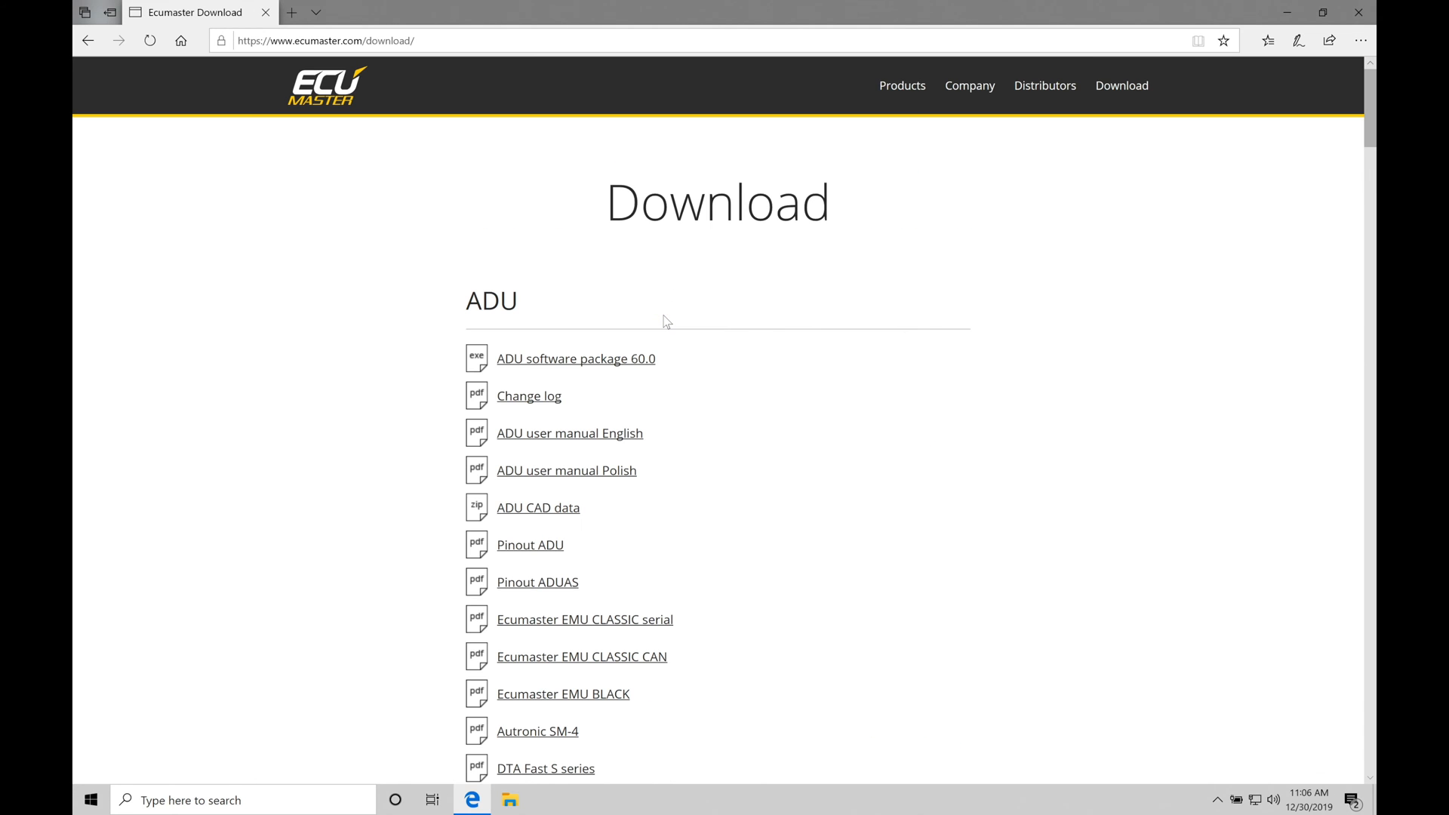
mouse_move(794, 356)
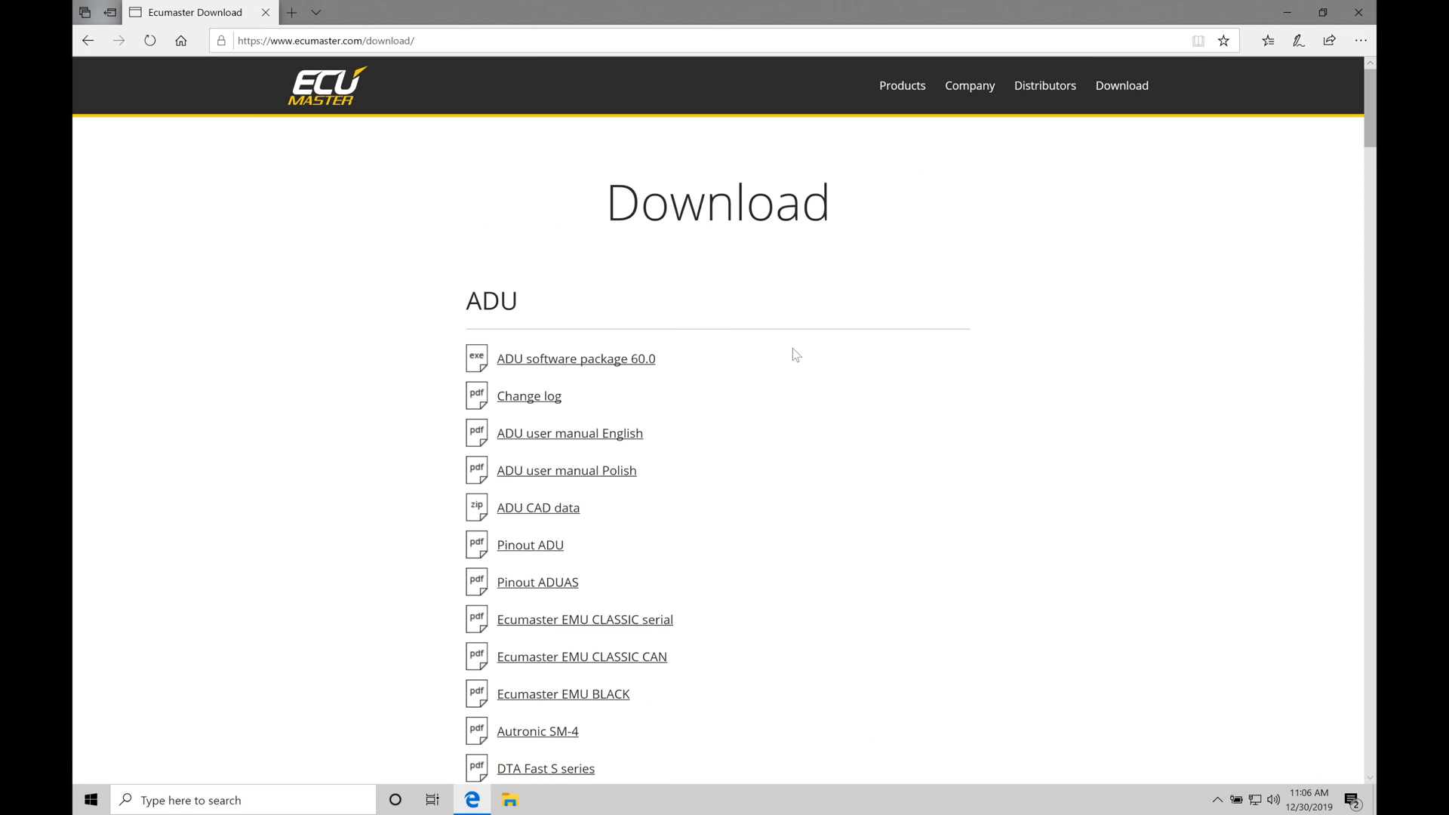
scroll(down, 3)
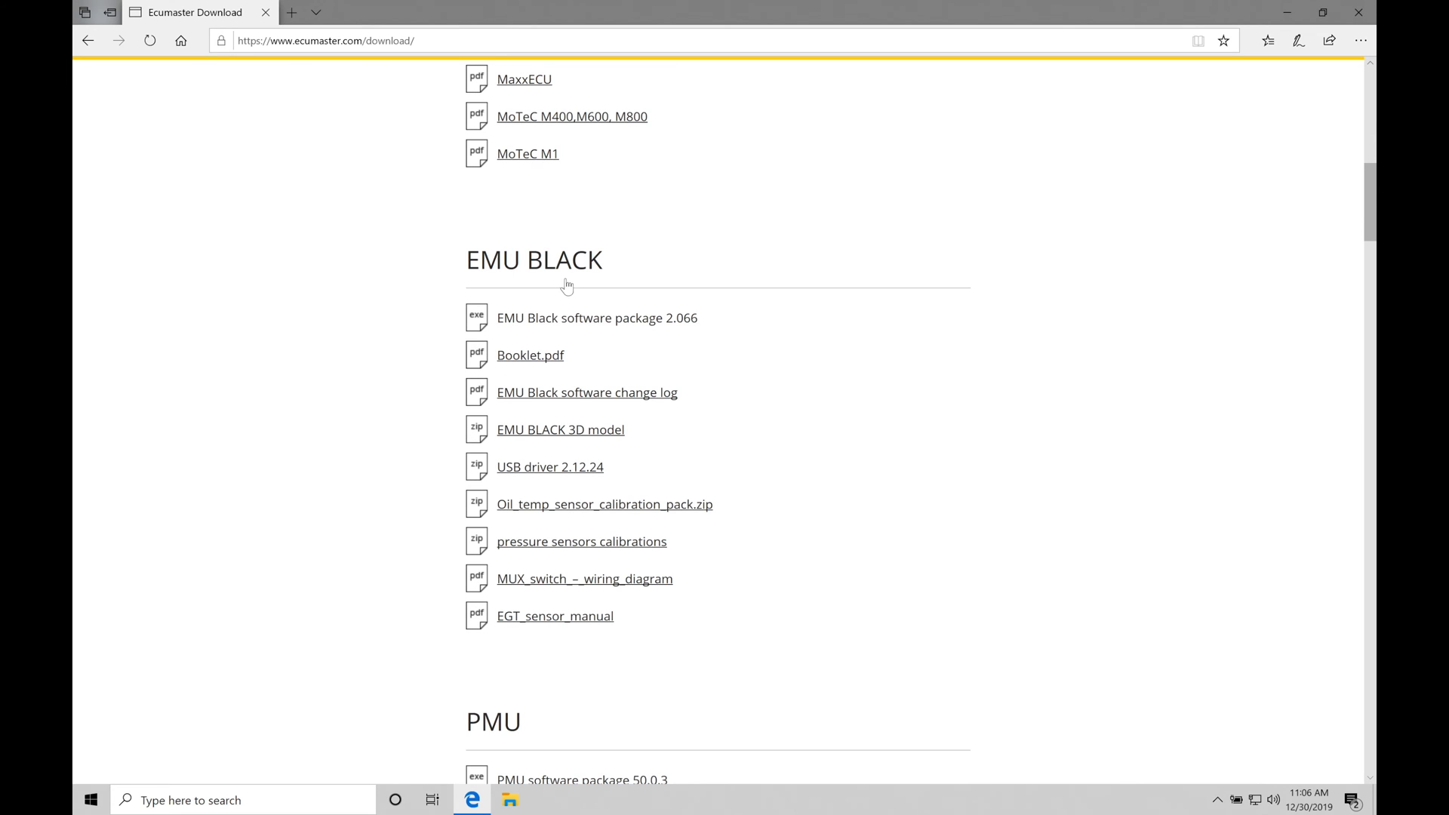
mouse_move(658, 258)
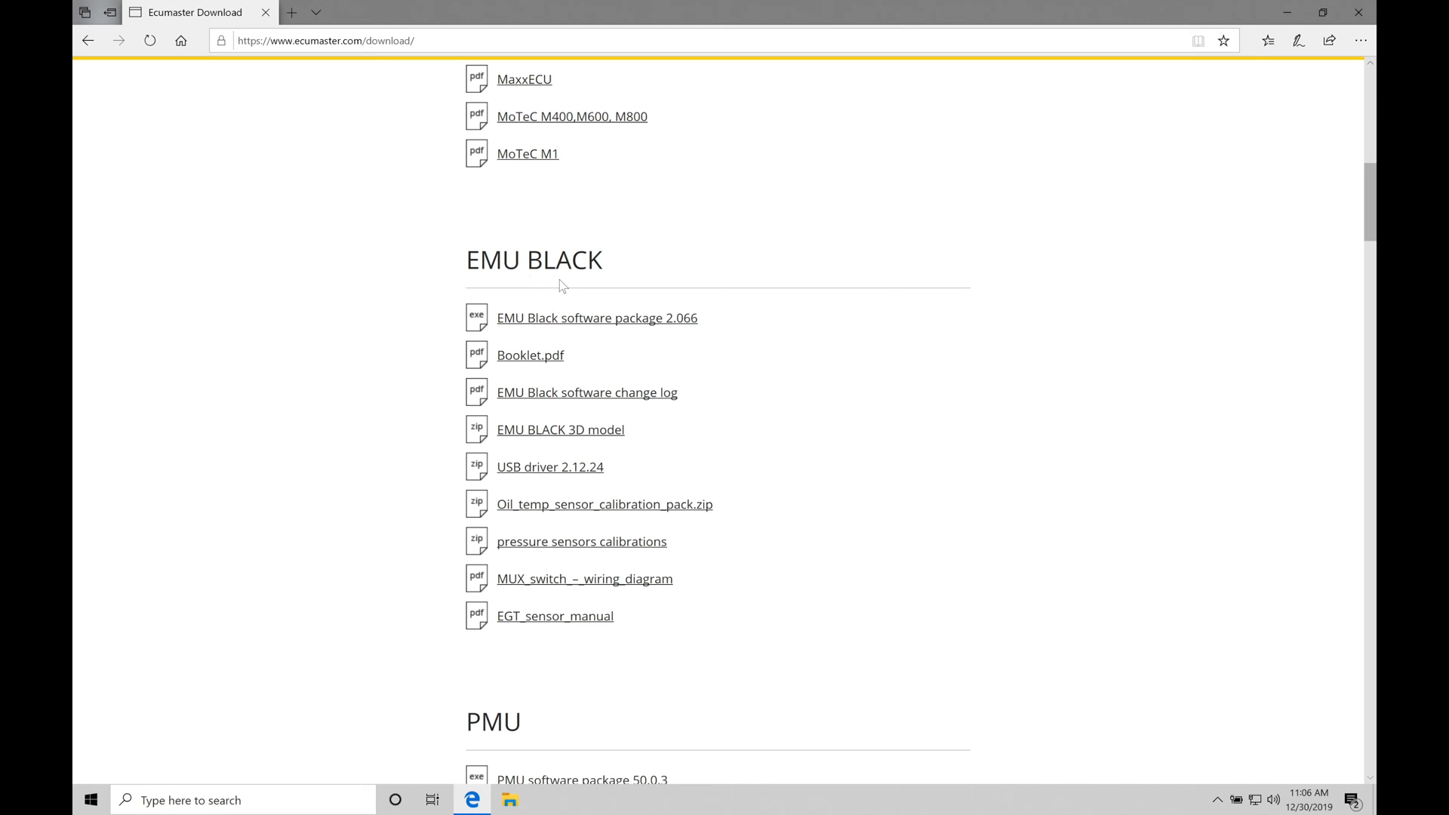
mouse_move(564, 286)
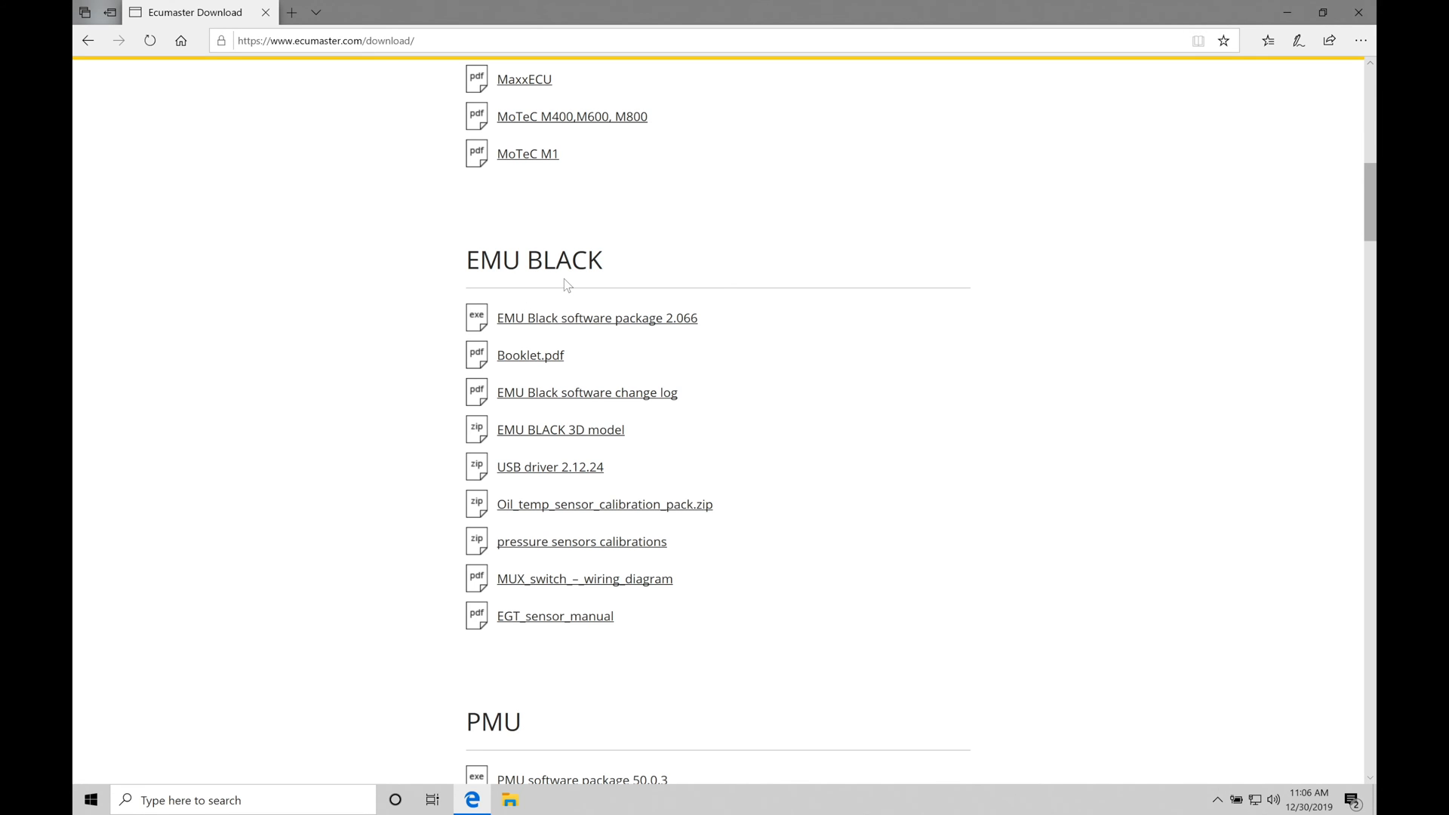
mouse_move(624, 362)
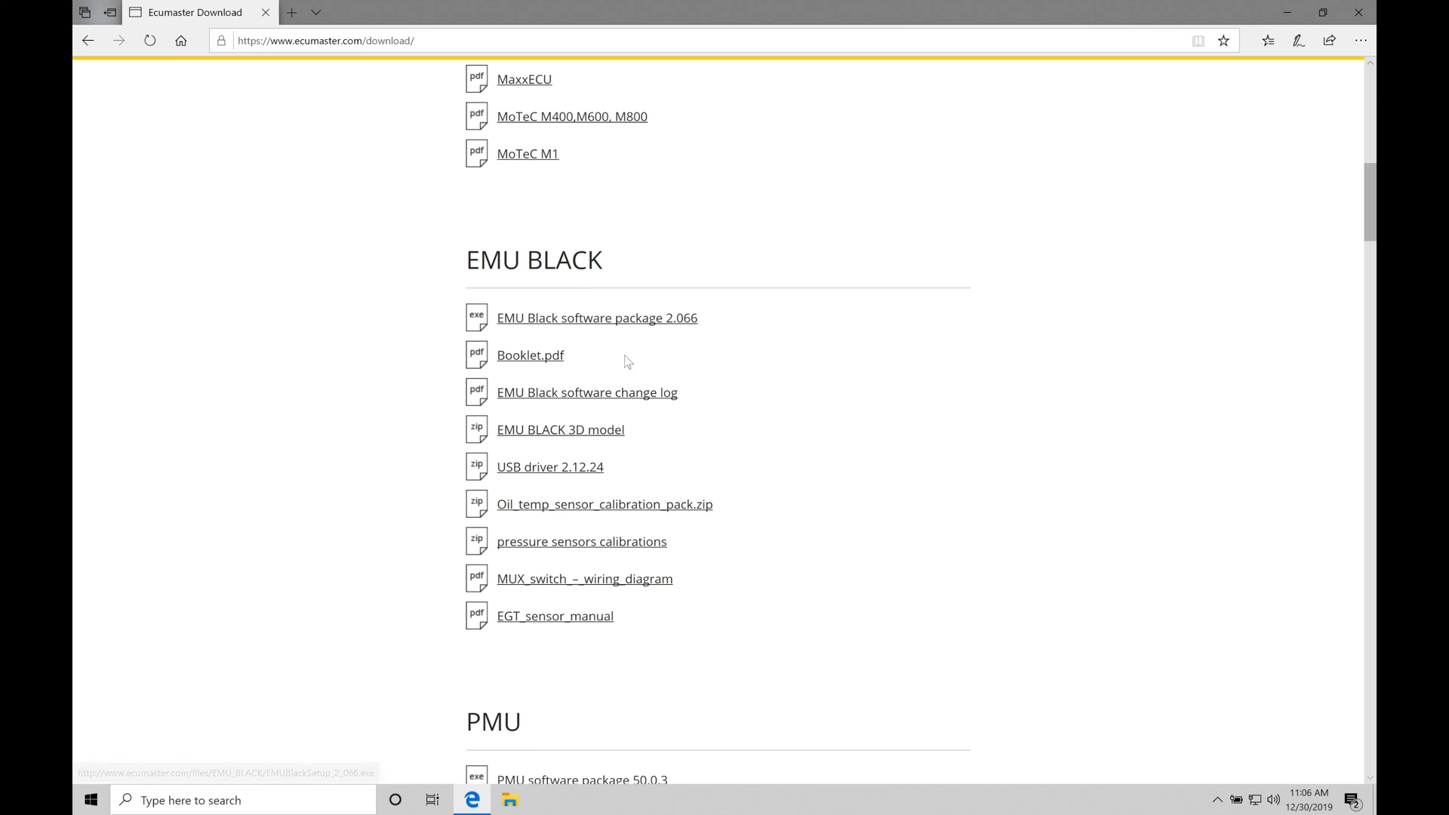
mouse_move(629, 338)
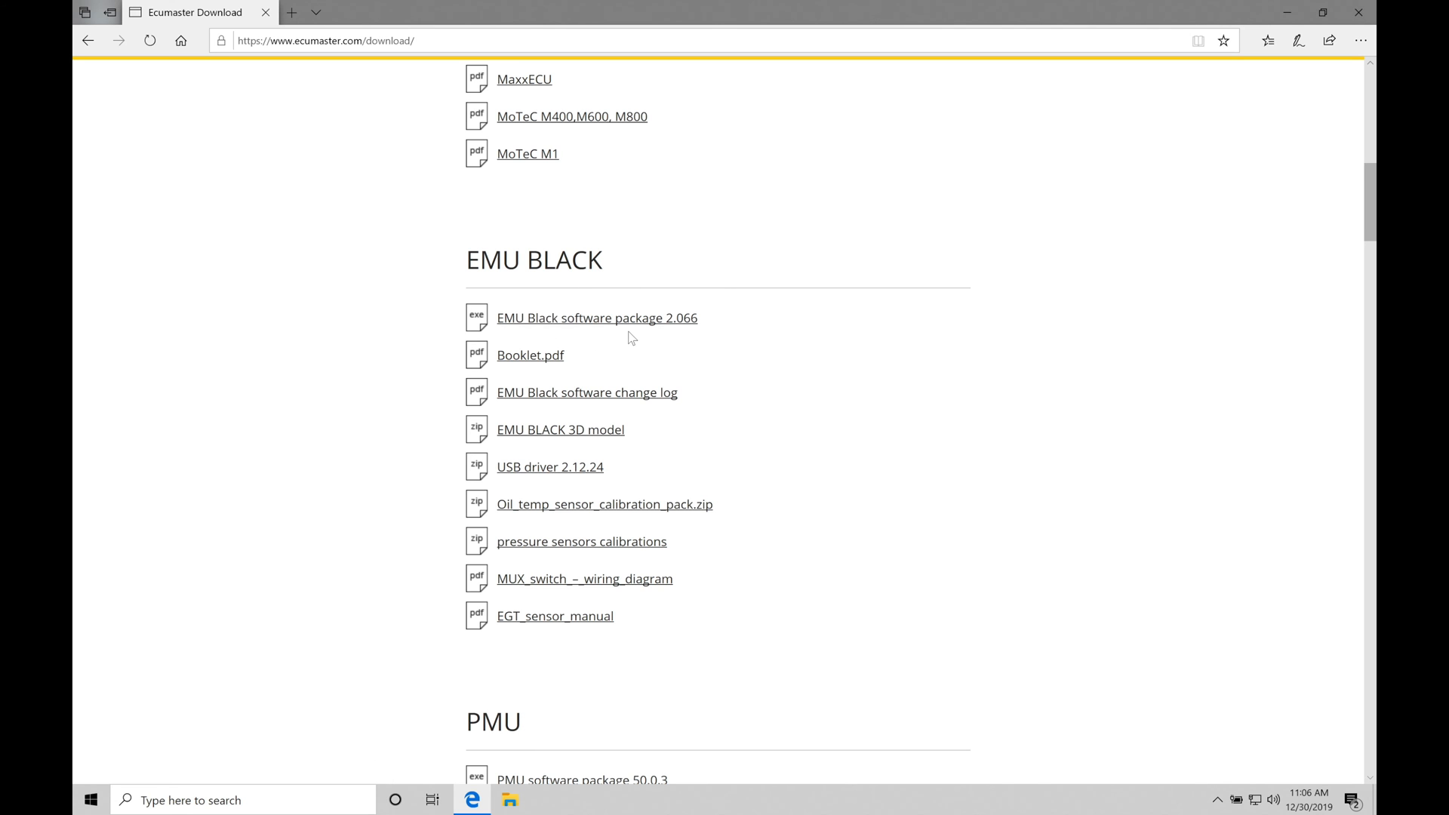
mouse_move(681, 344)
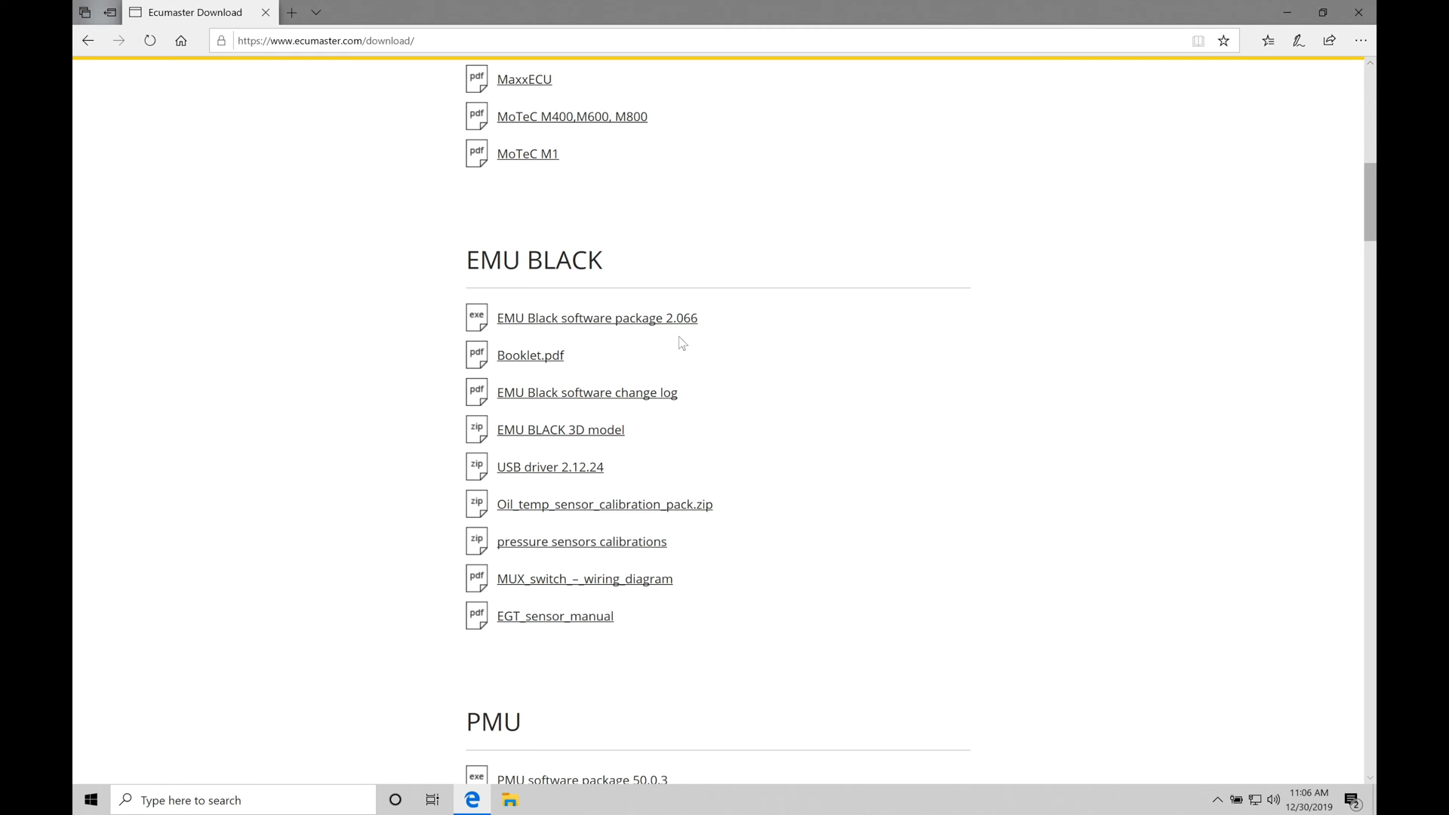
Download EMU Black software package 2.066, run EMUBlackSetup and approve the UAC prompt
click(596, 317)
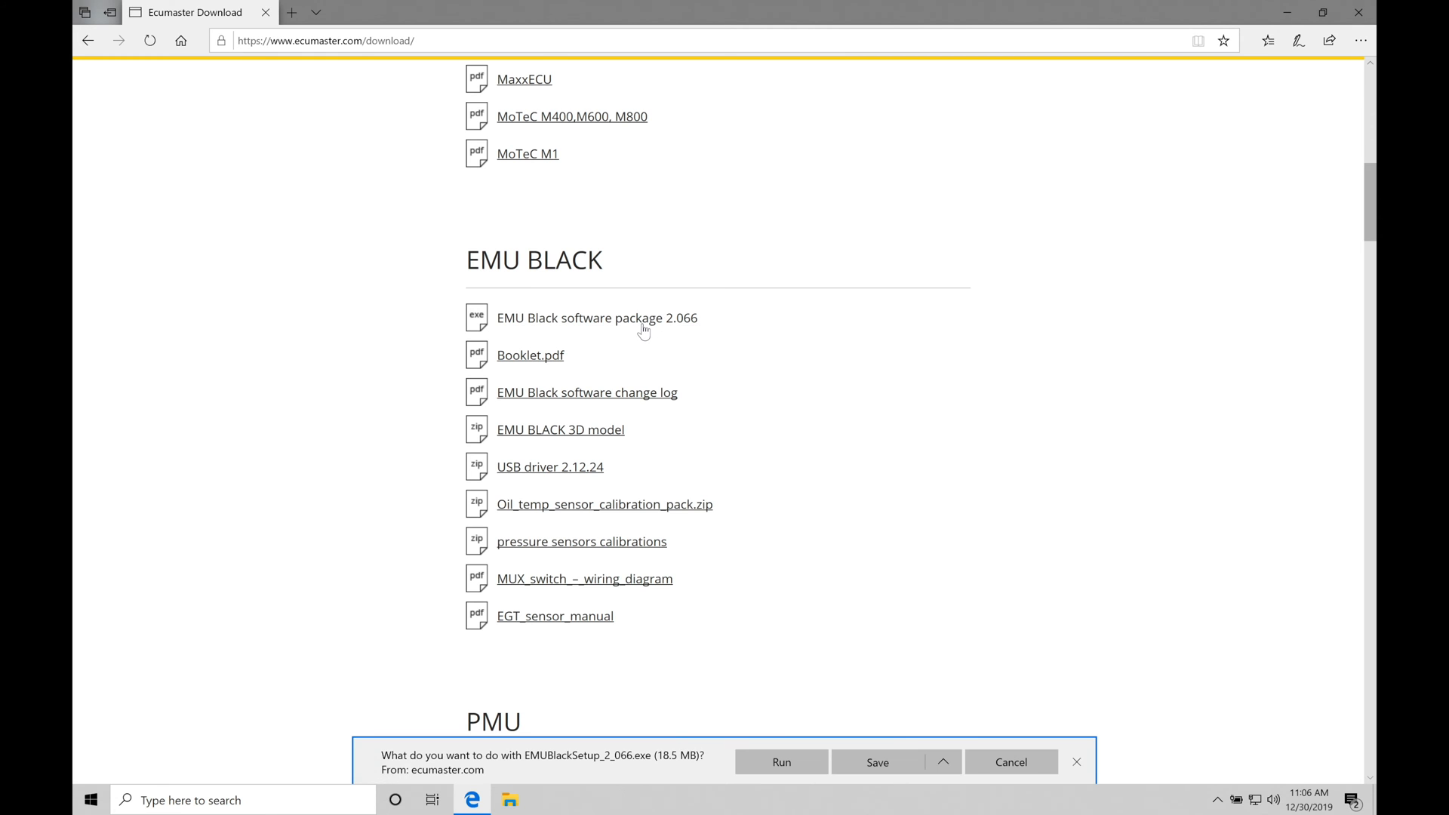
mouse_move(882, 716)
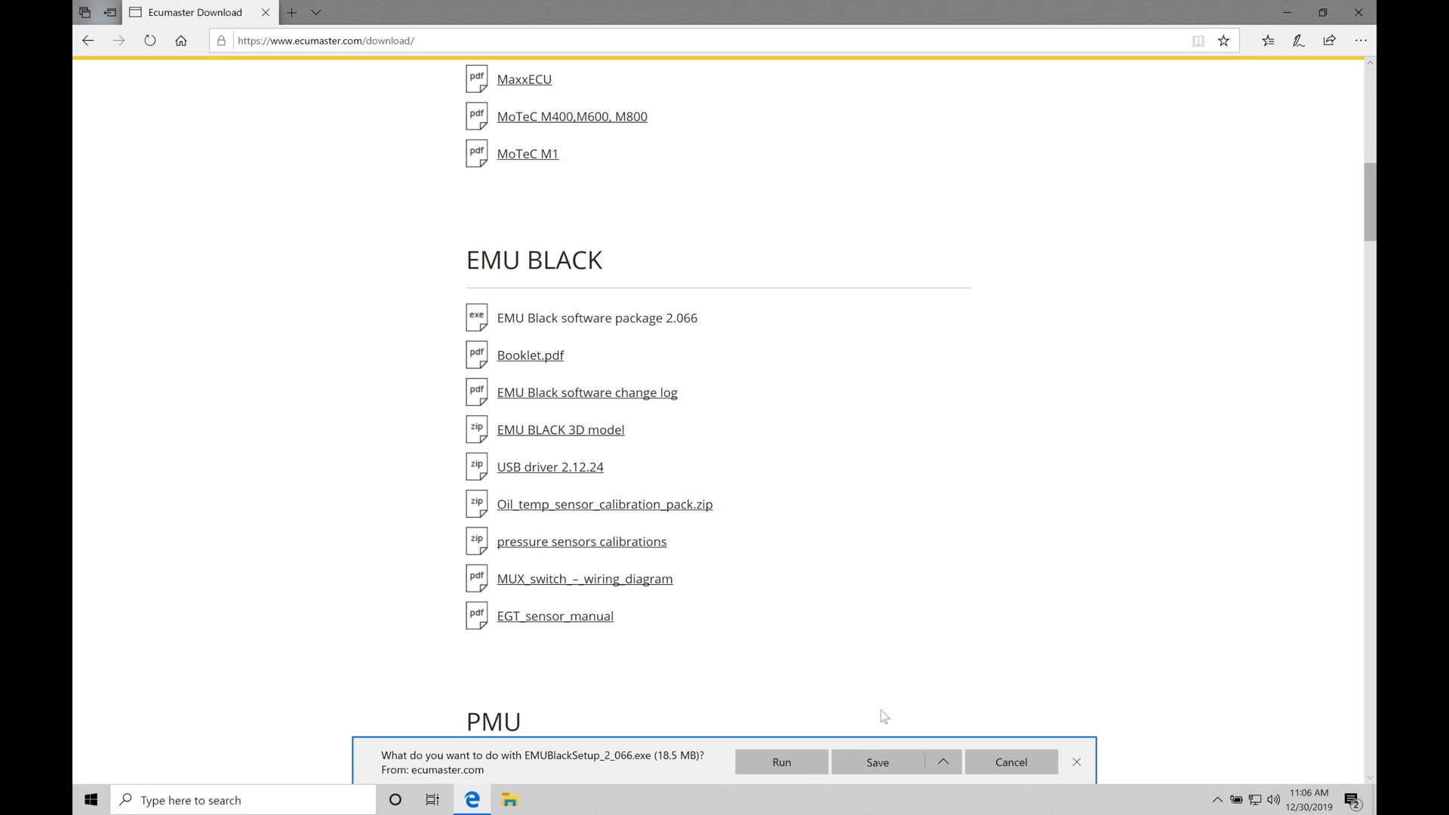
mouse_move(861, 653)
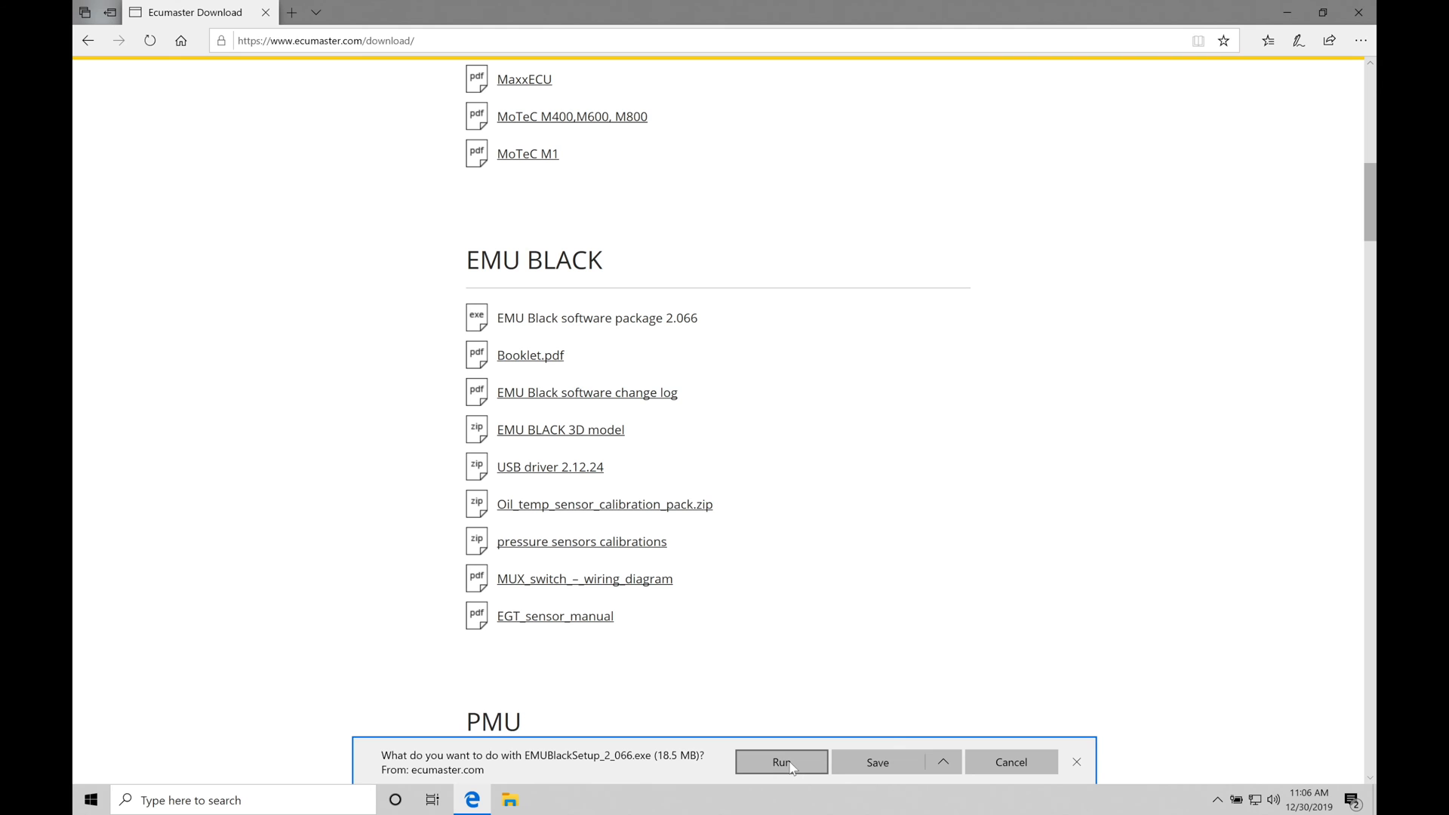
click(779, 761)
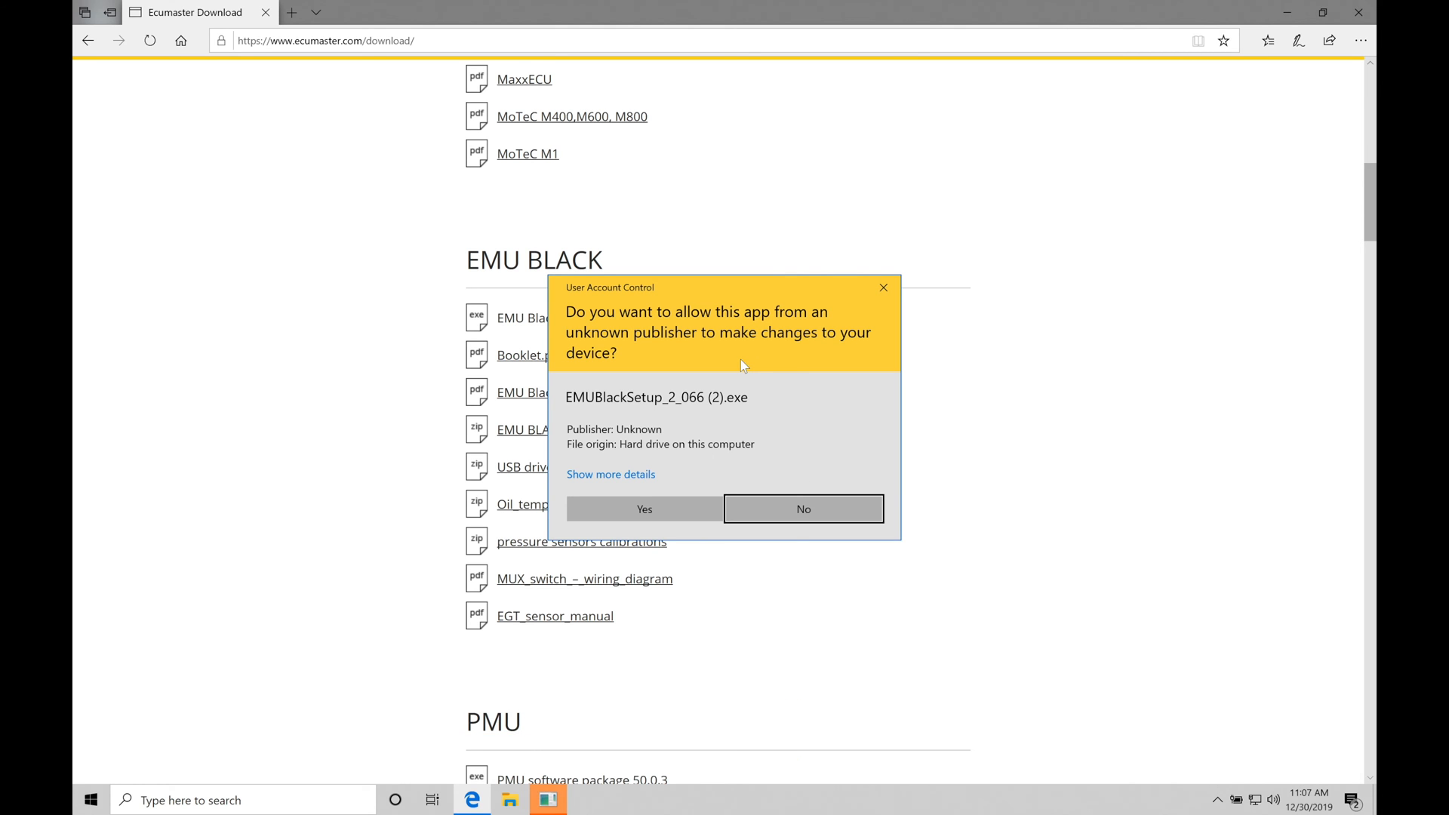
mouse_move(736, 419)
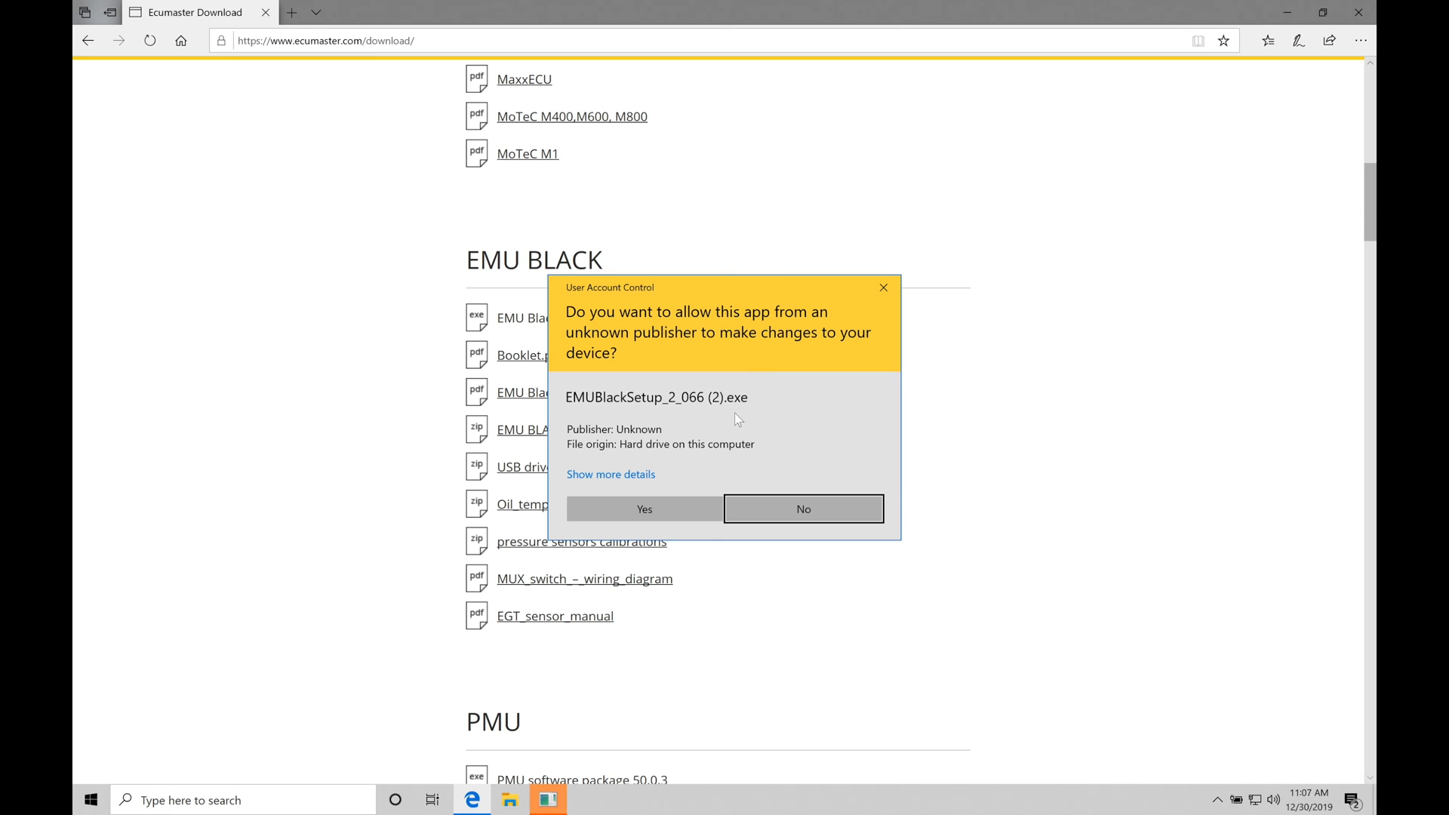
mouse_move(729, 420)
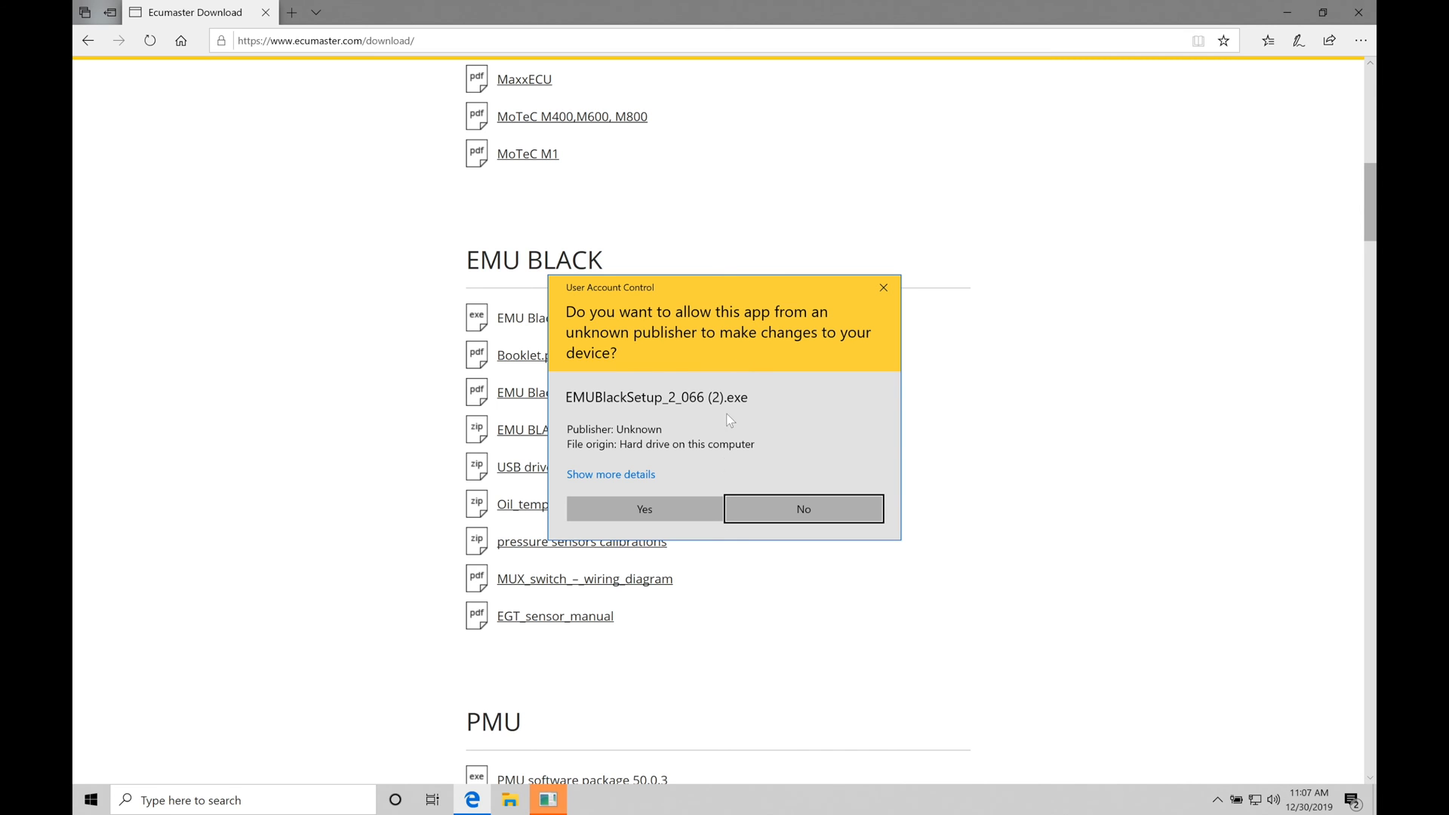
click(801, 508)
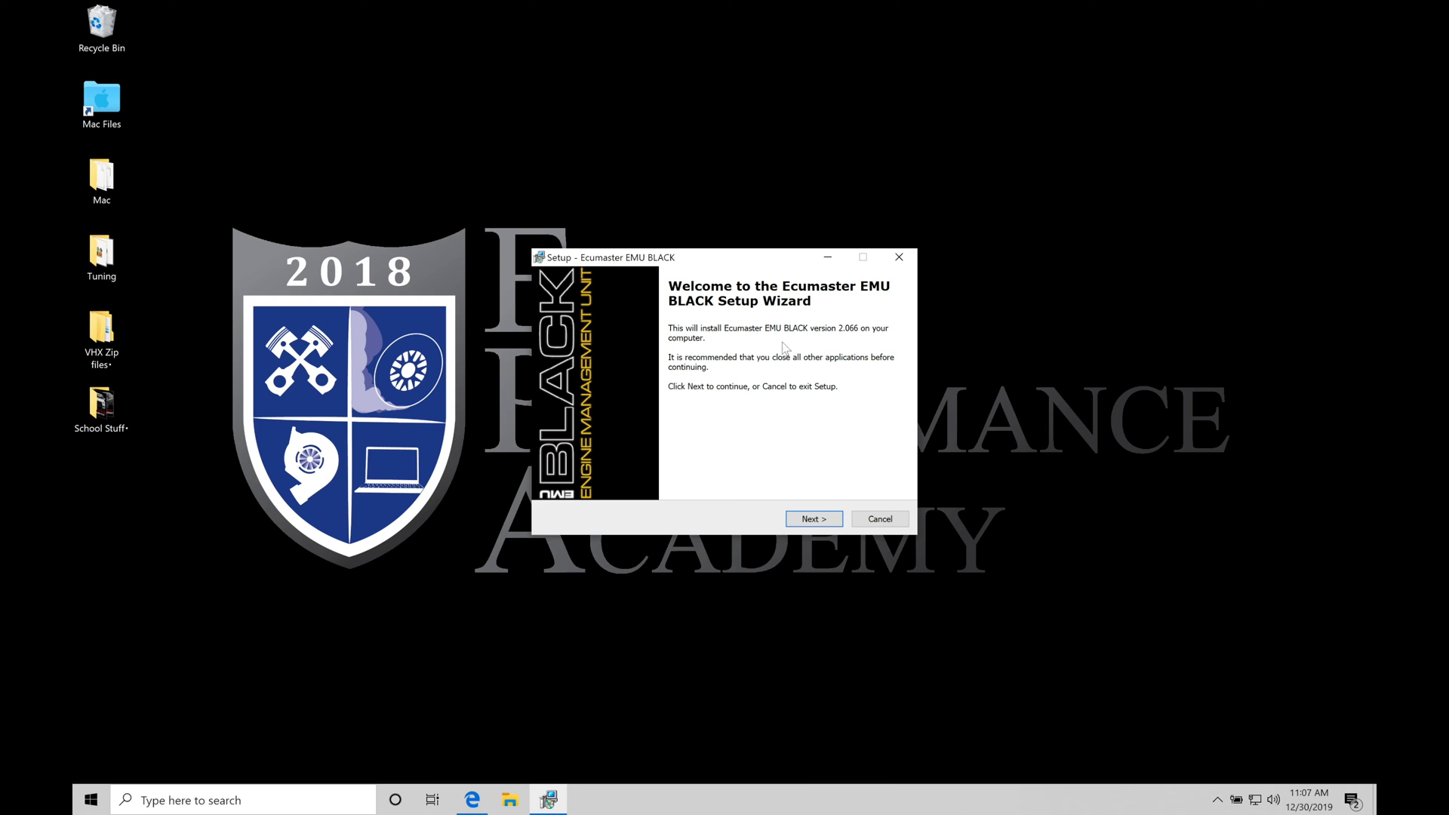
mouse_move(784, 278)
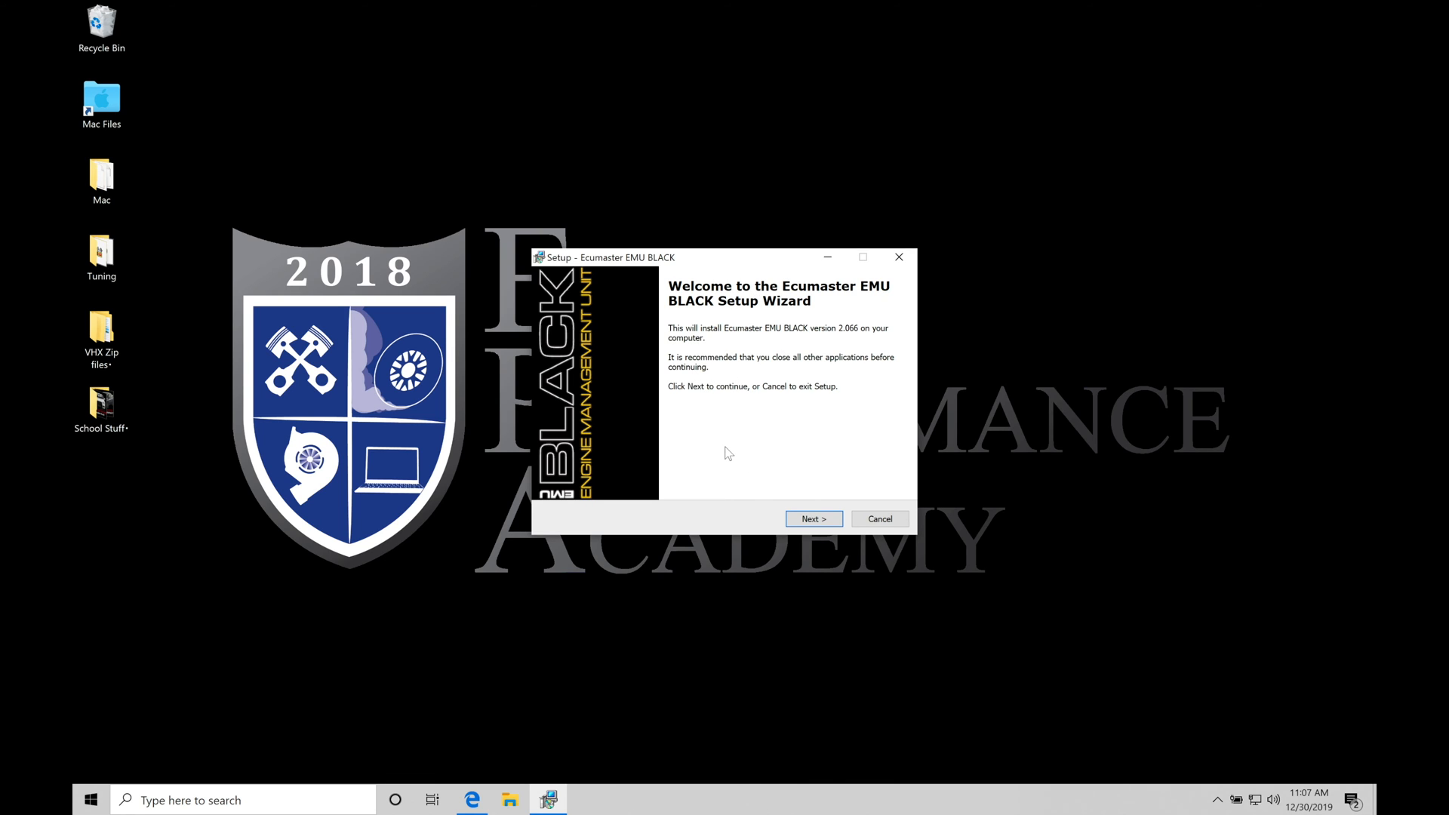
Pass the welcome page and accept the default Program Files install folder
click(812, 518)
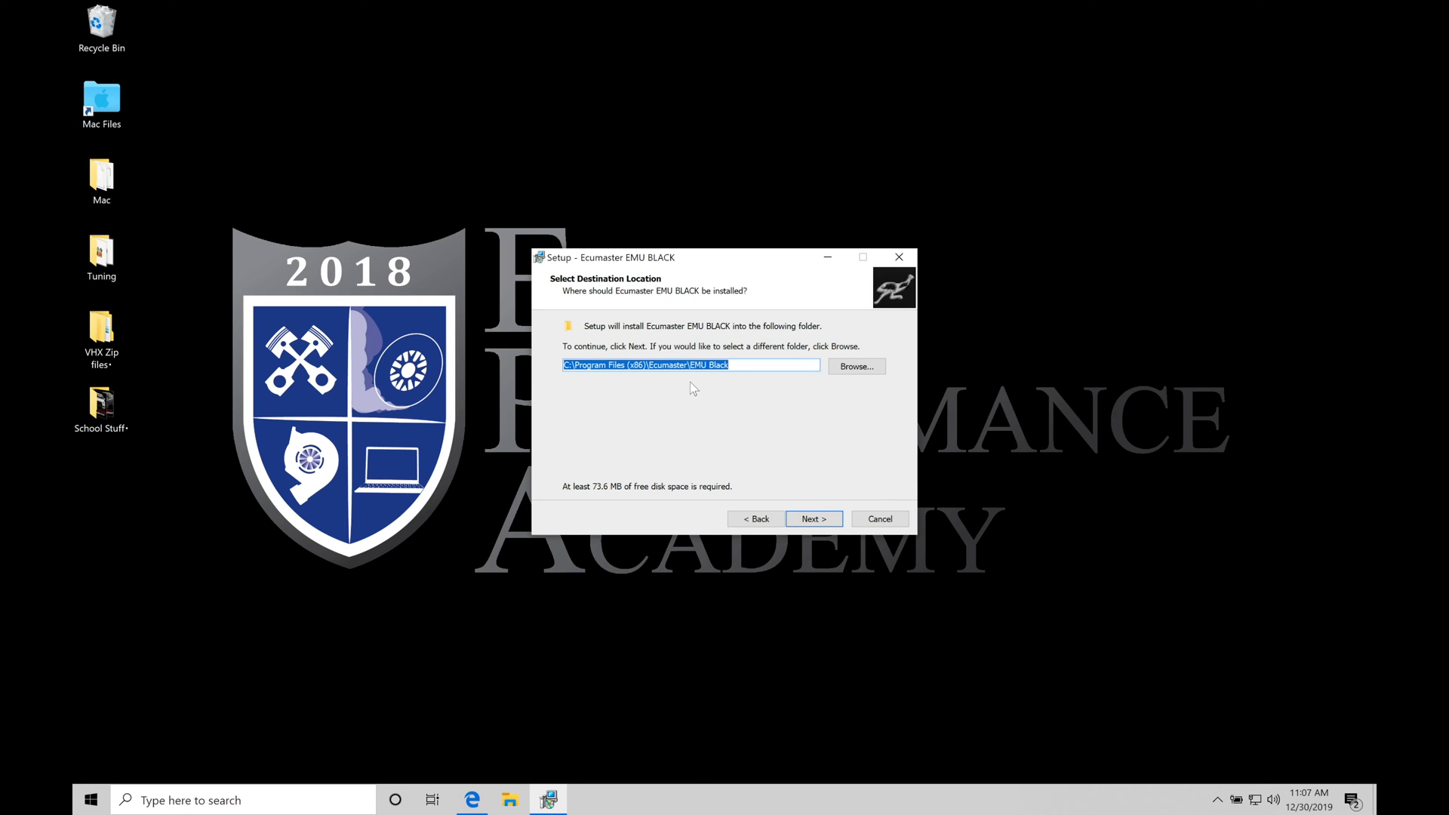
mouse_move(608, 383)
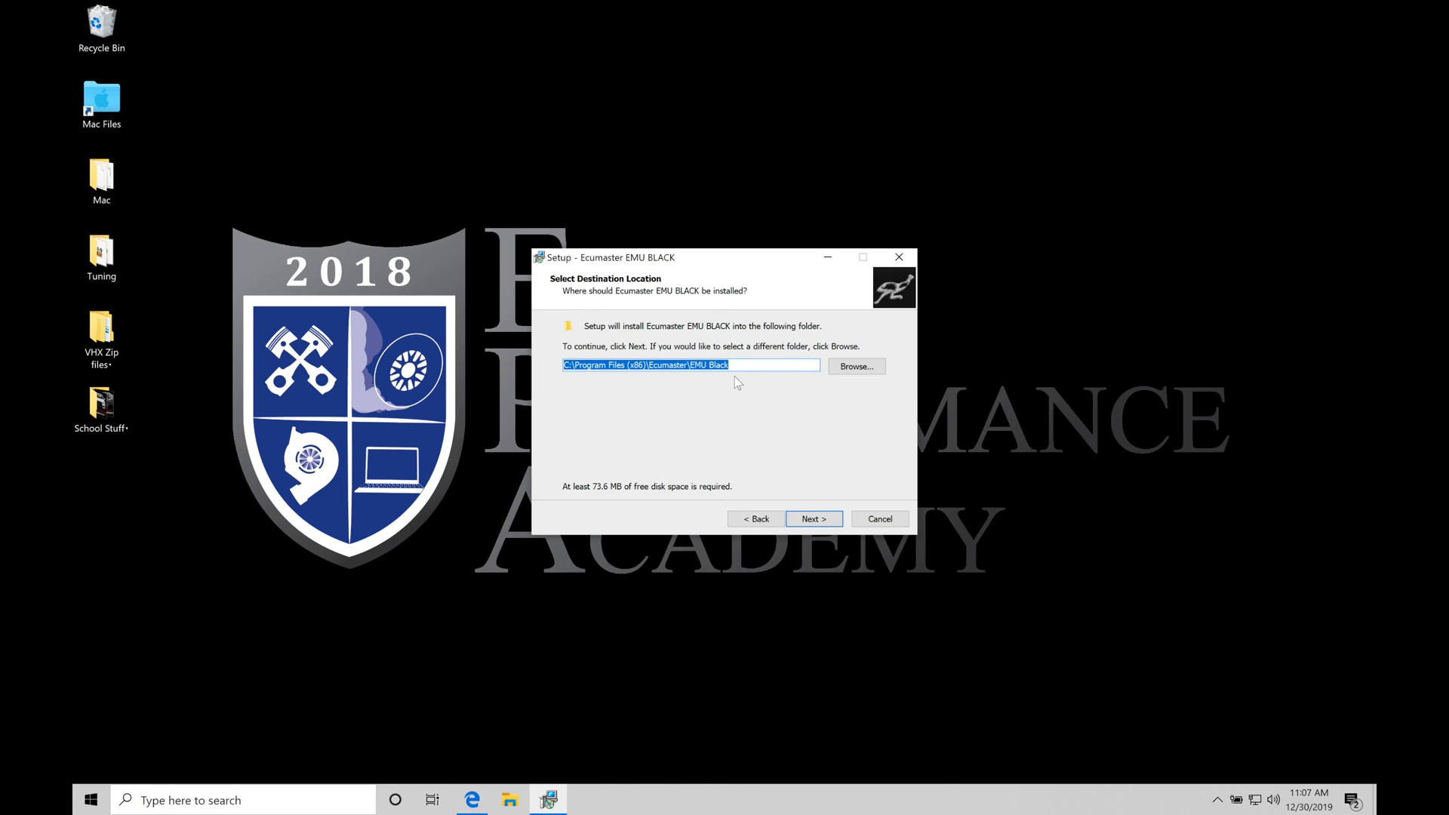
mouse_move(664, 409)
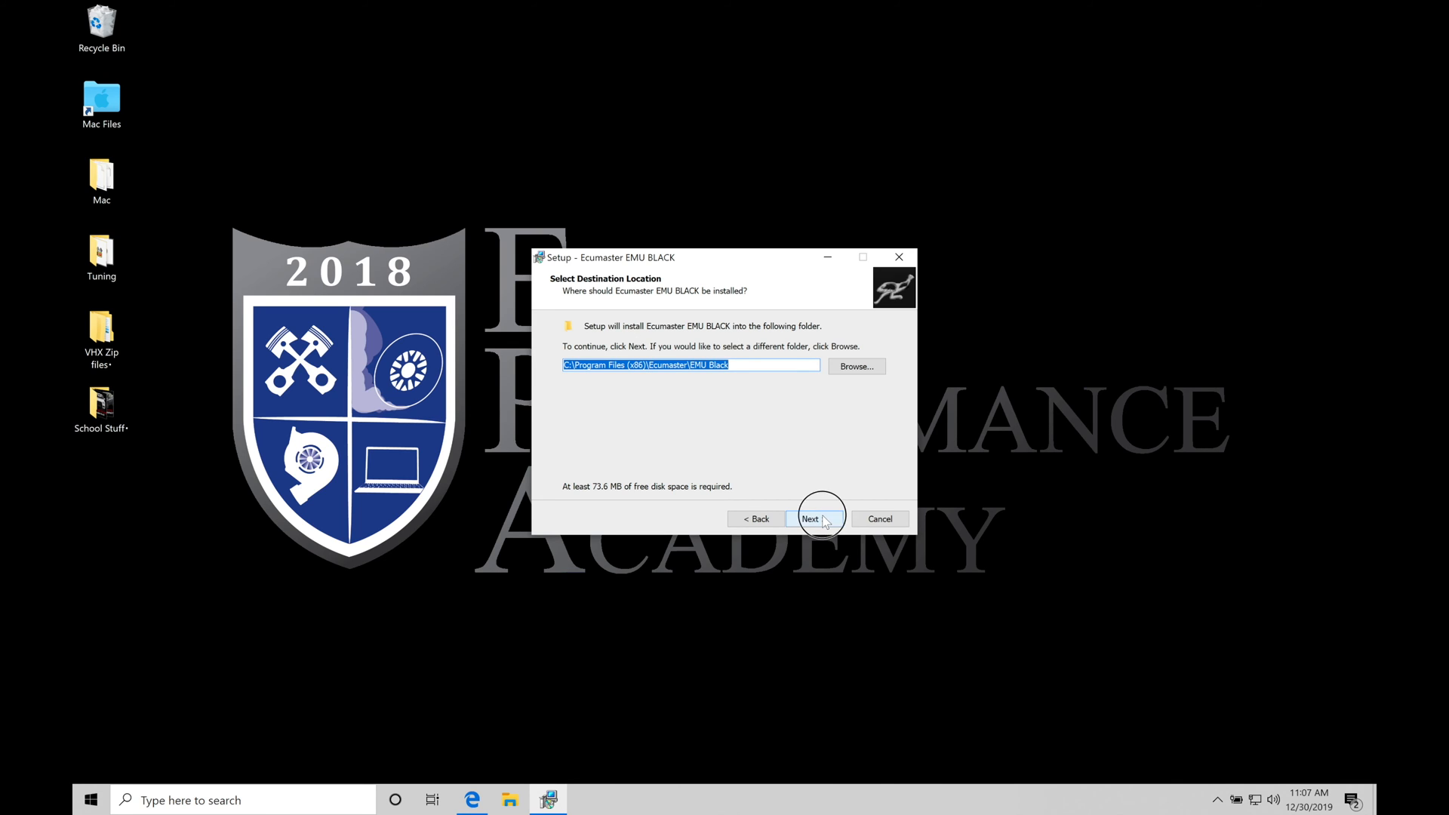
click(811, 518)
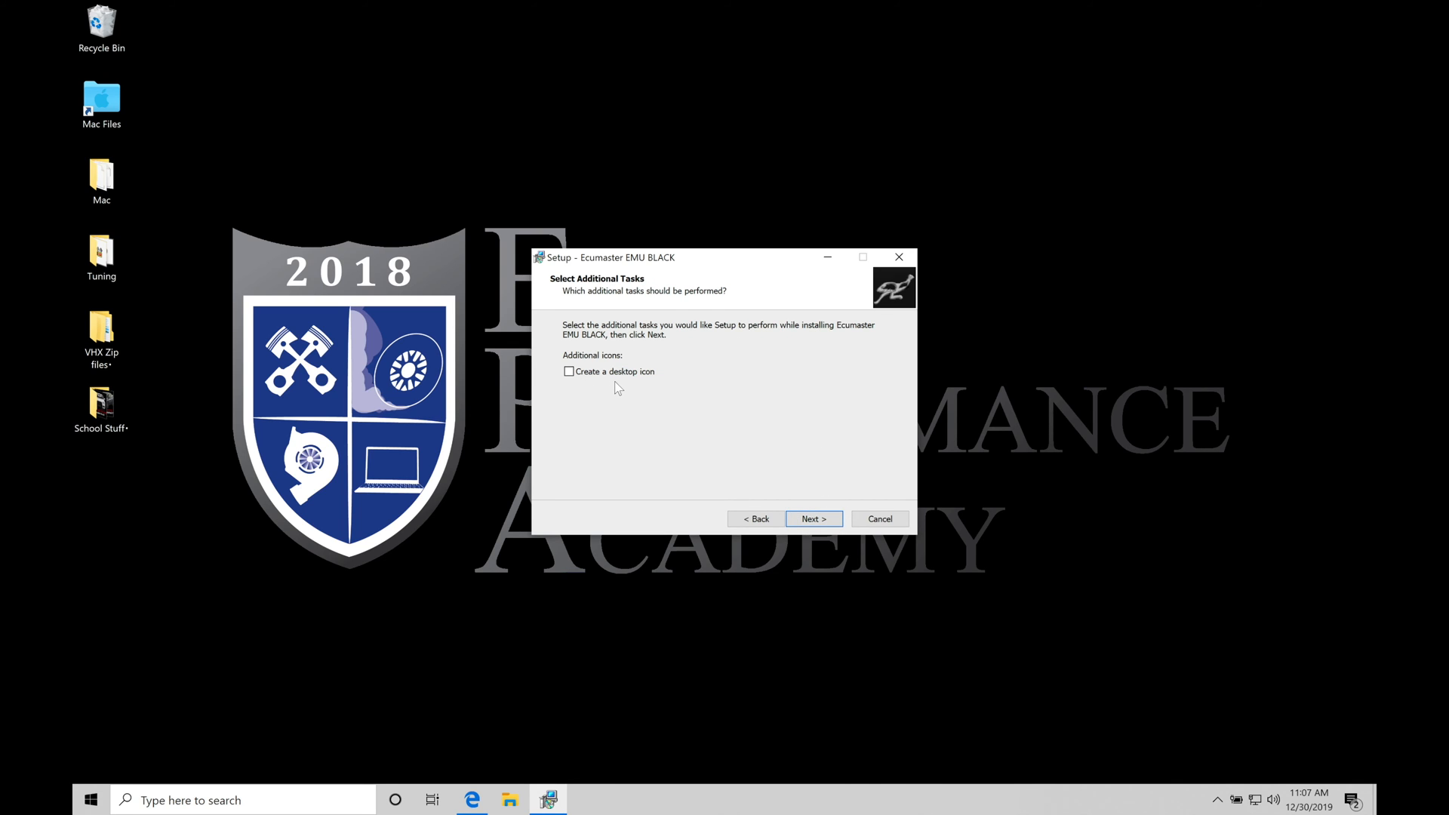
mouse_move(567, 399)
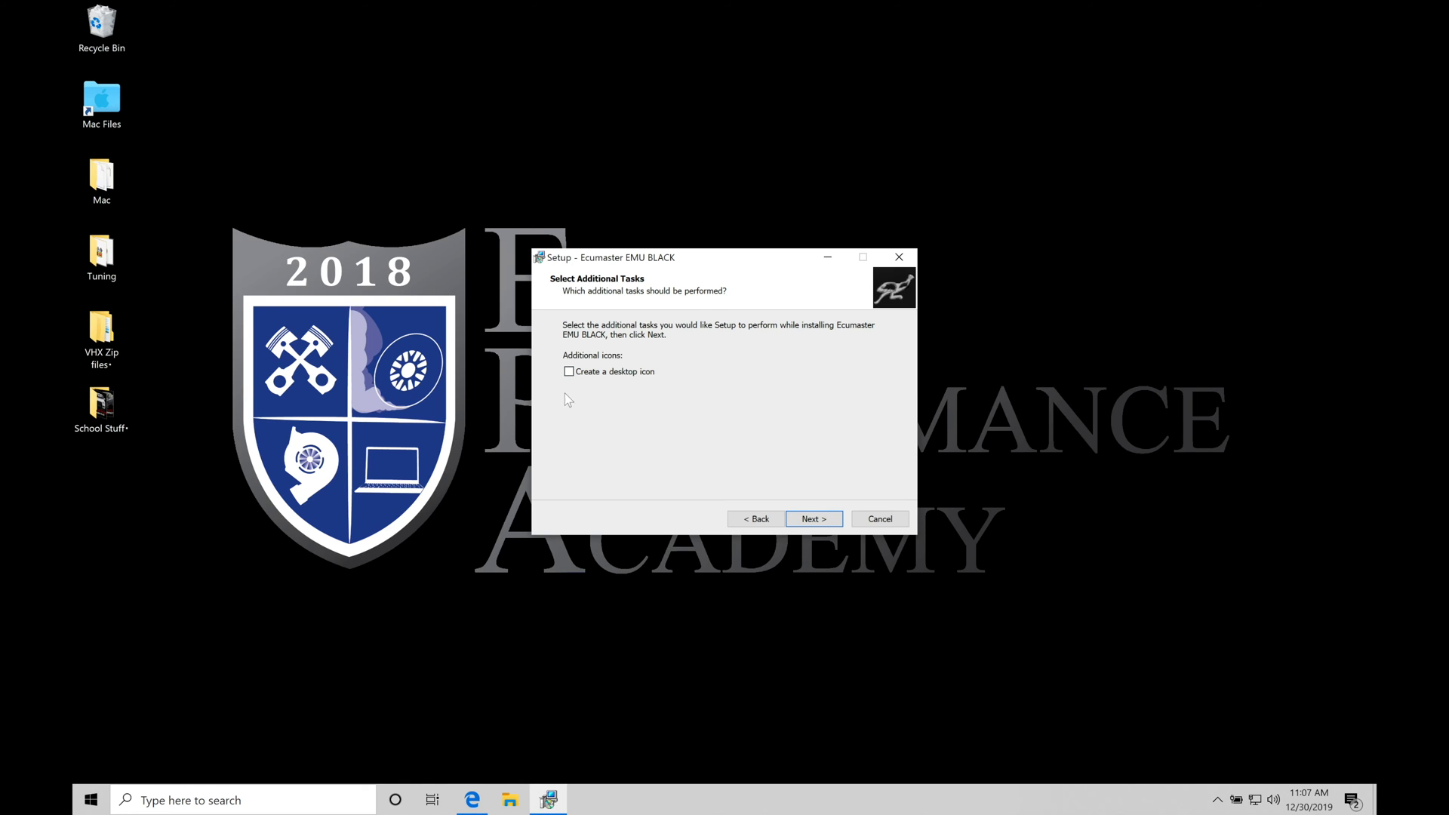
mouse_move(561, 400)
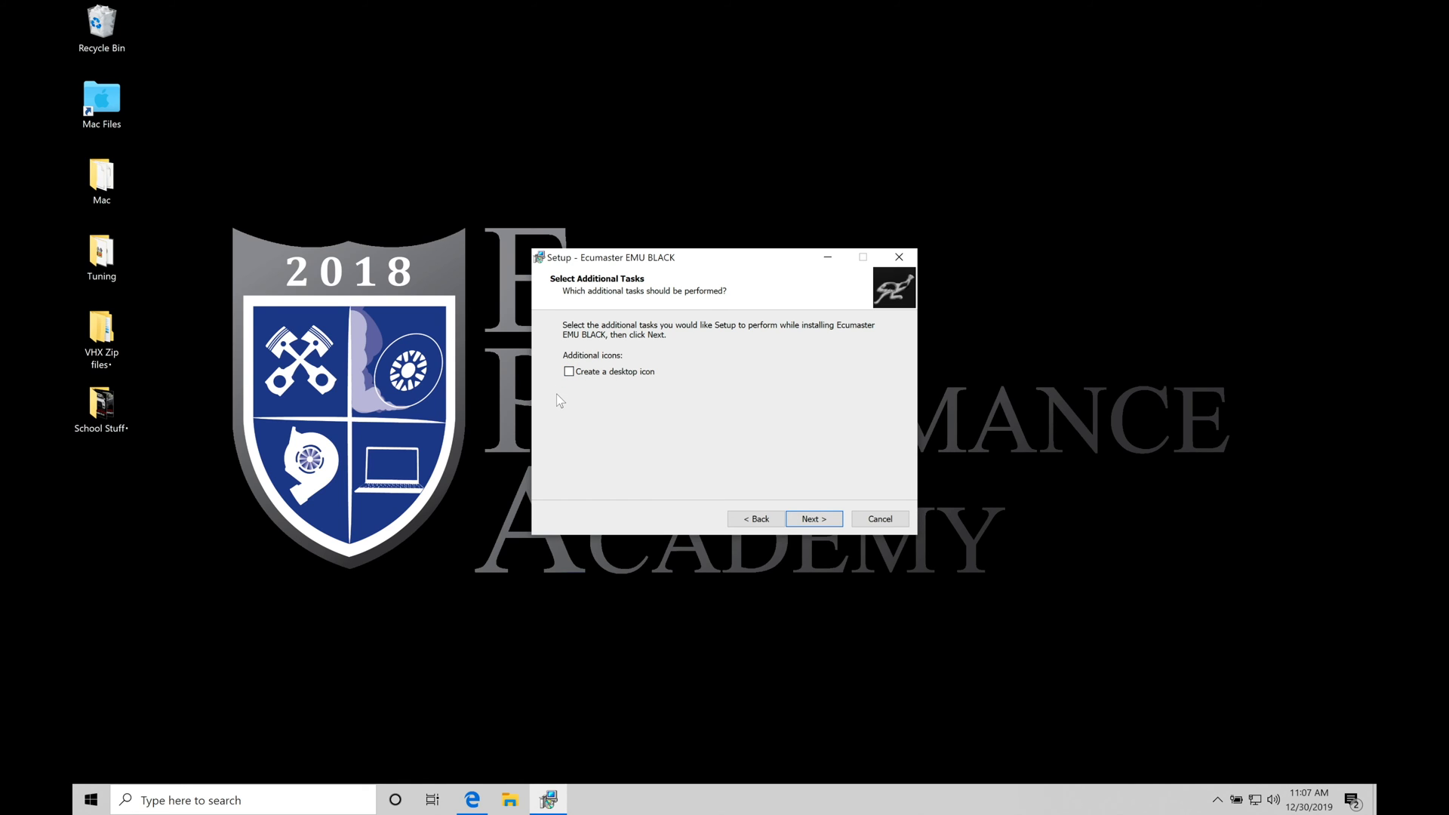
Enable 'Create a desktop icon', continue to the summary and start installing
click(569, 370)
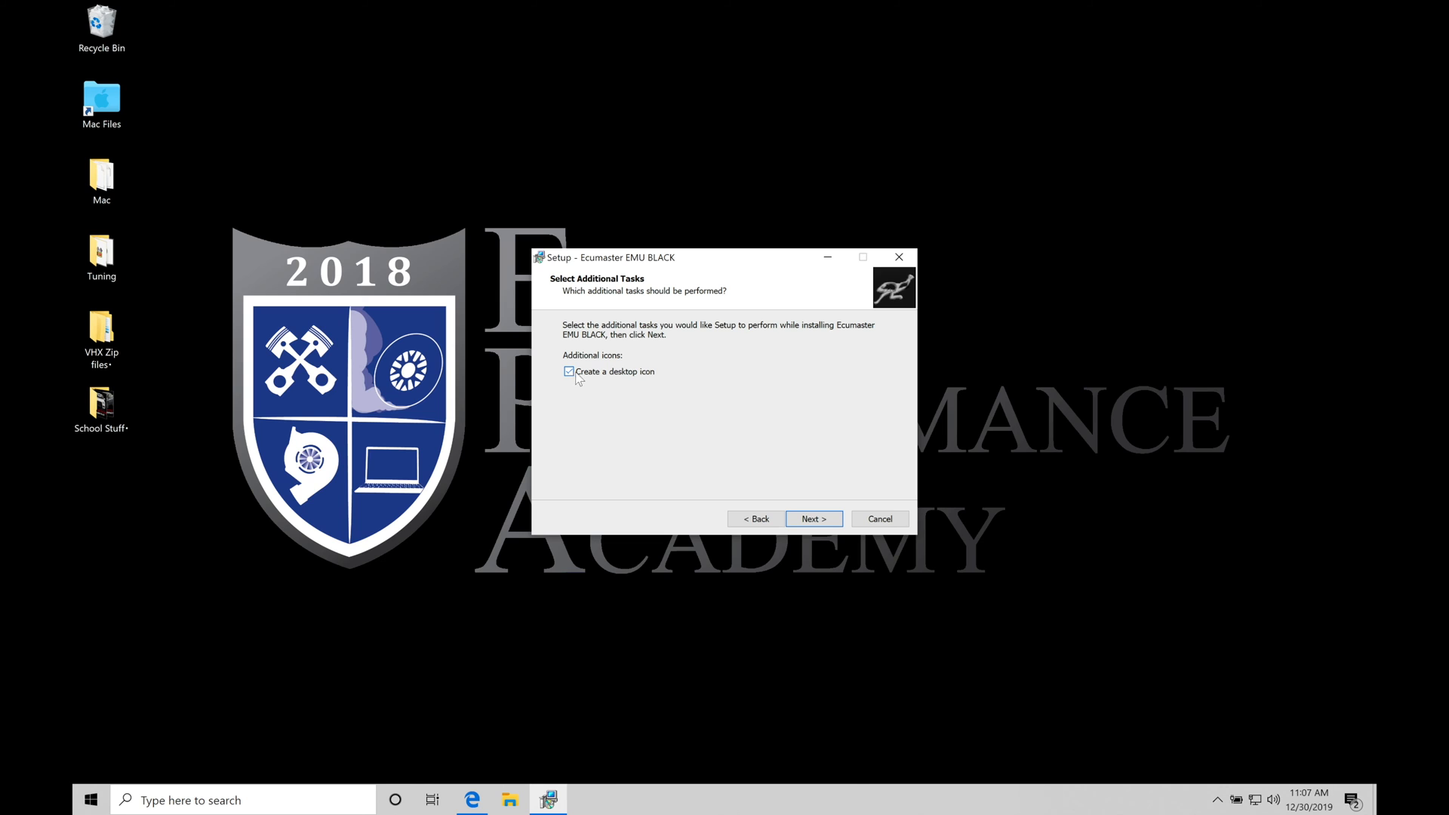
click(811, 518)
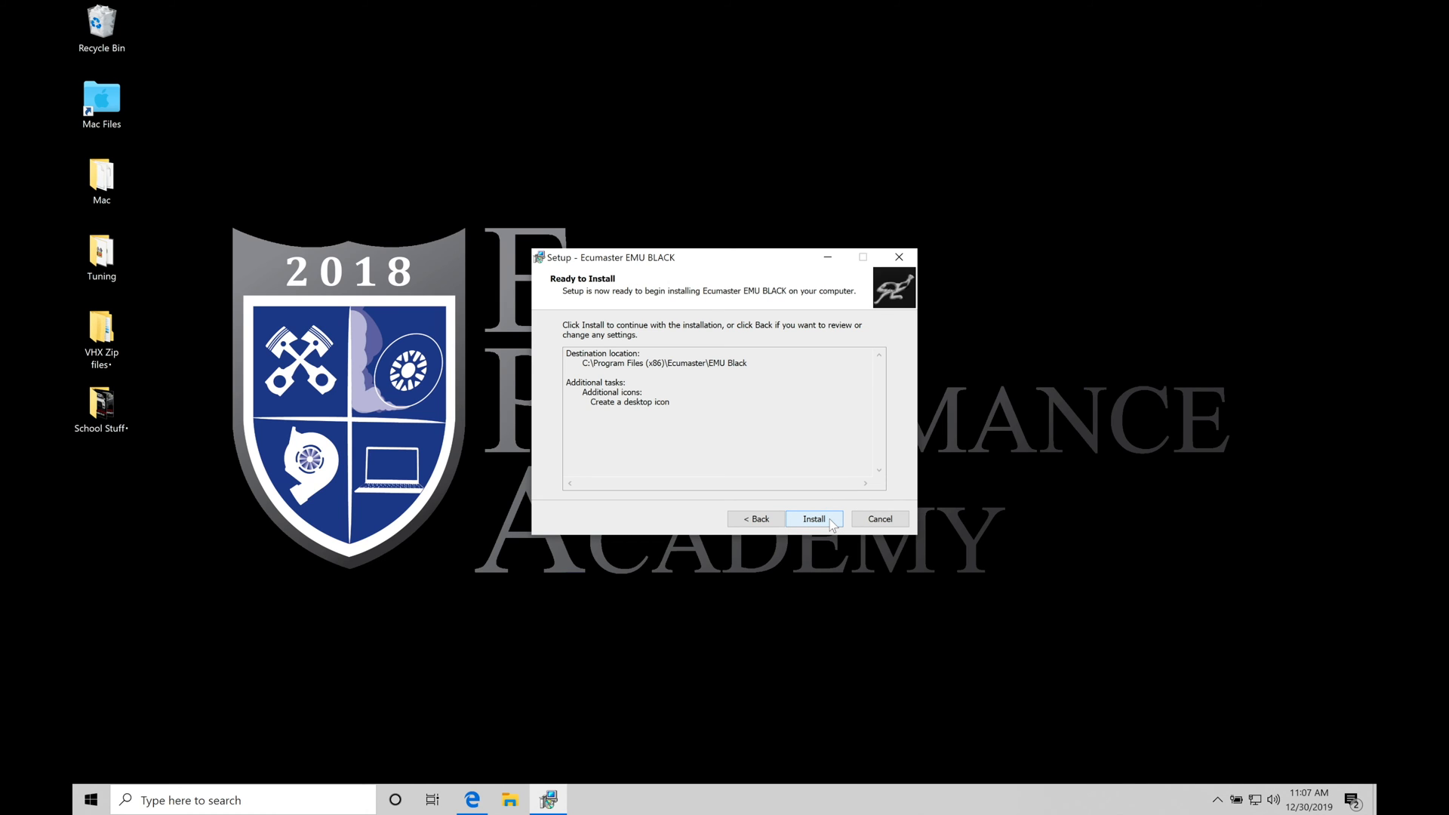
click(811, 519)
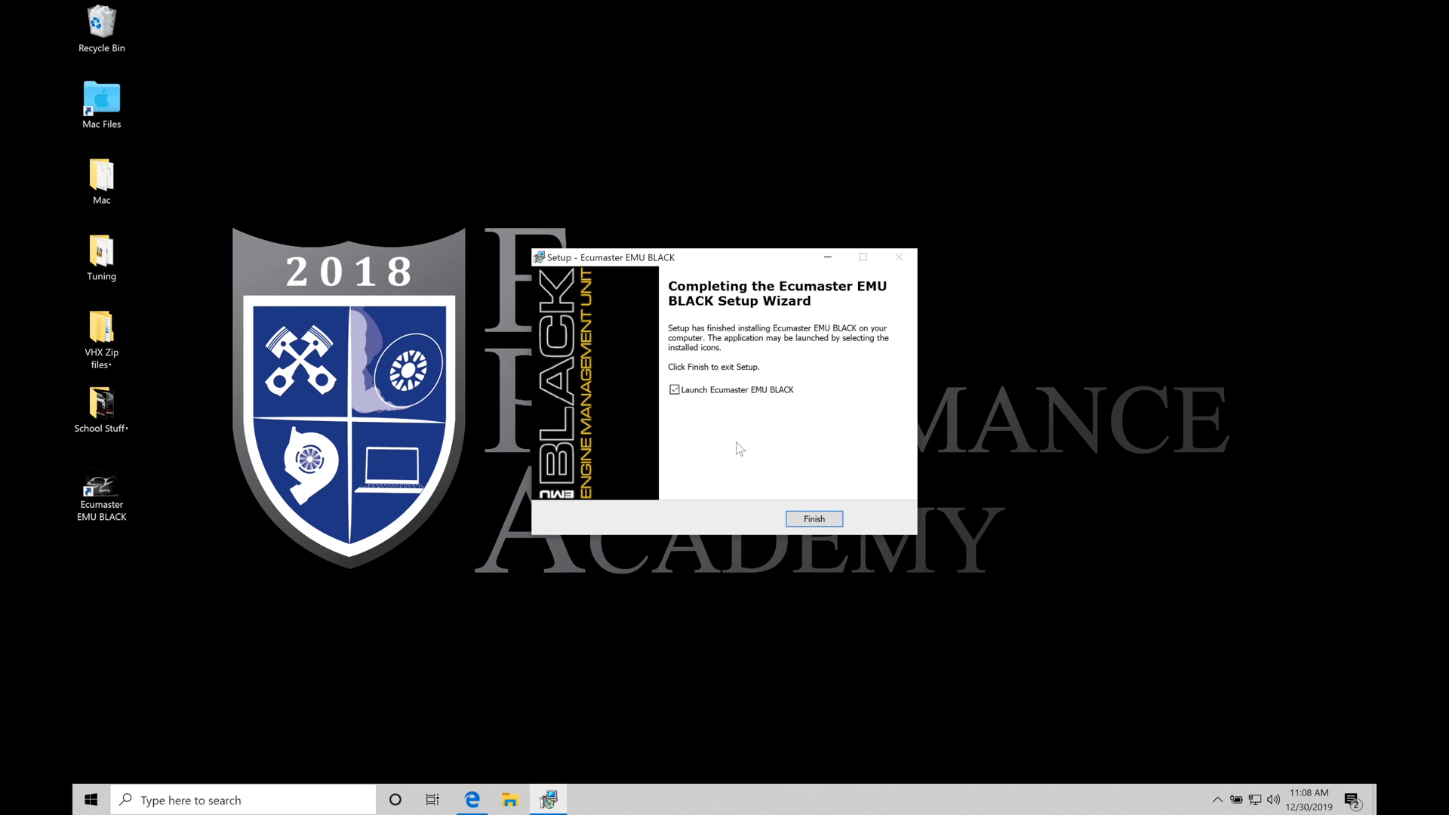
mouse_move(82, 523)
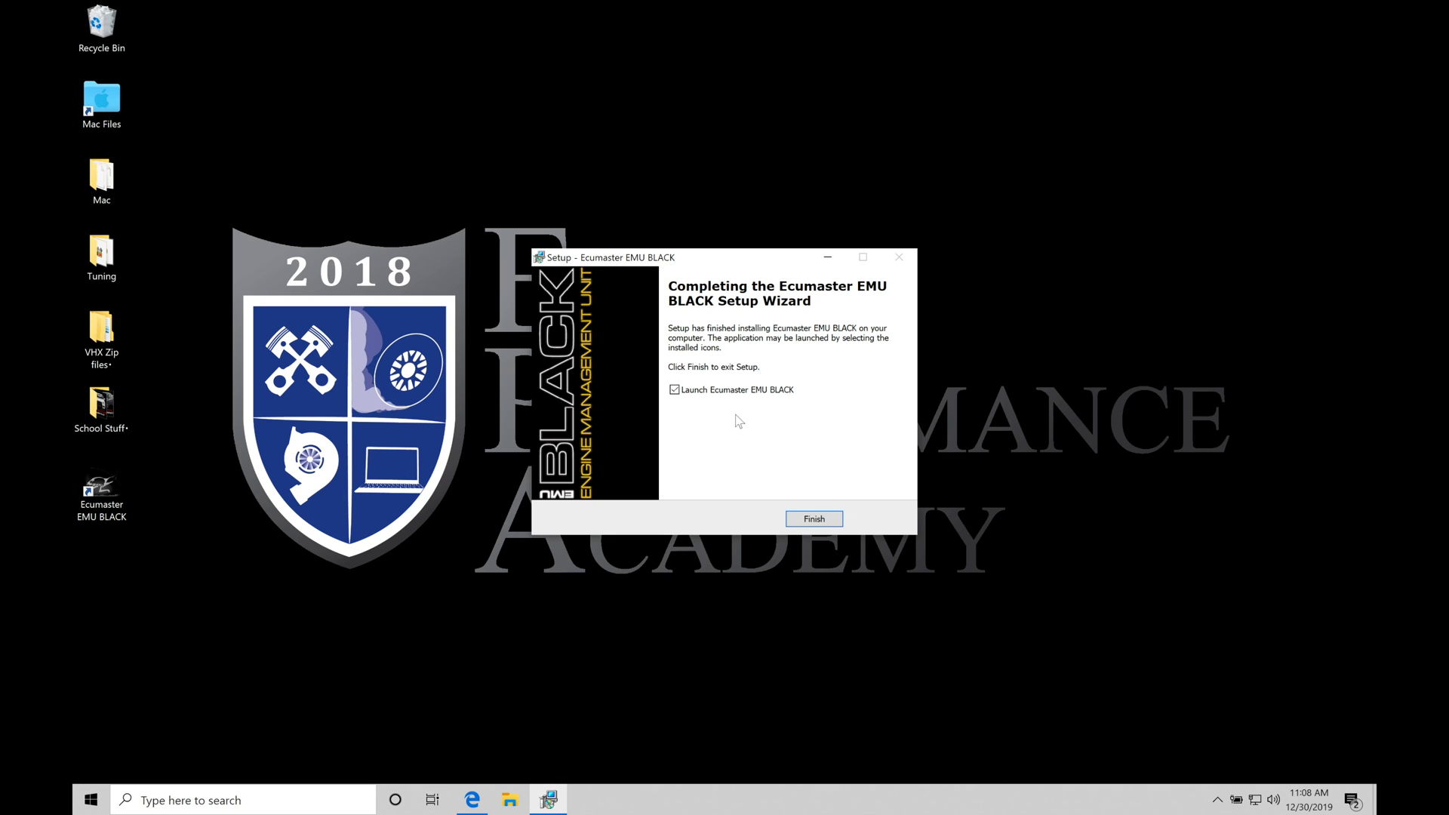
mouse_move(762, 407)
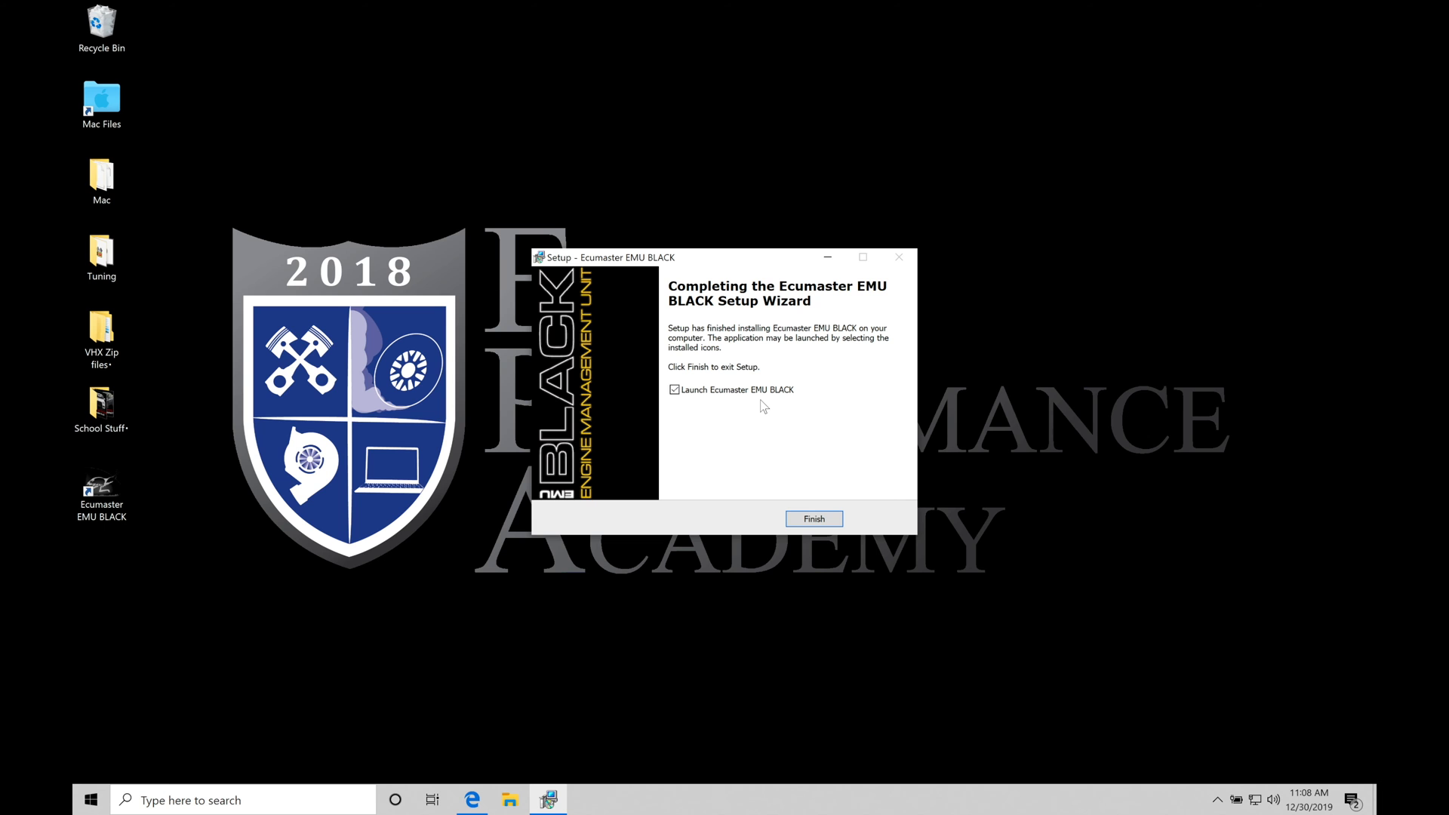
Let installation finish, keeping 'Launch Ecumaster EMU BLACK' ticked on the completion page
click(673, 389)
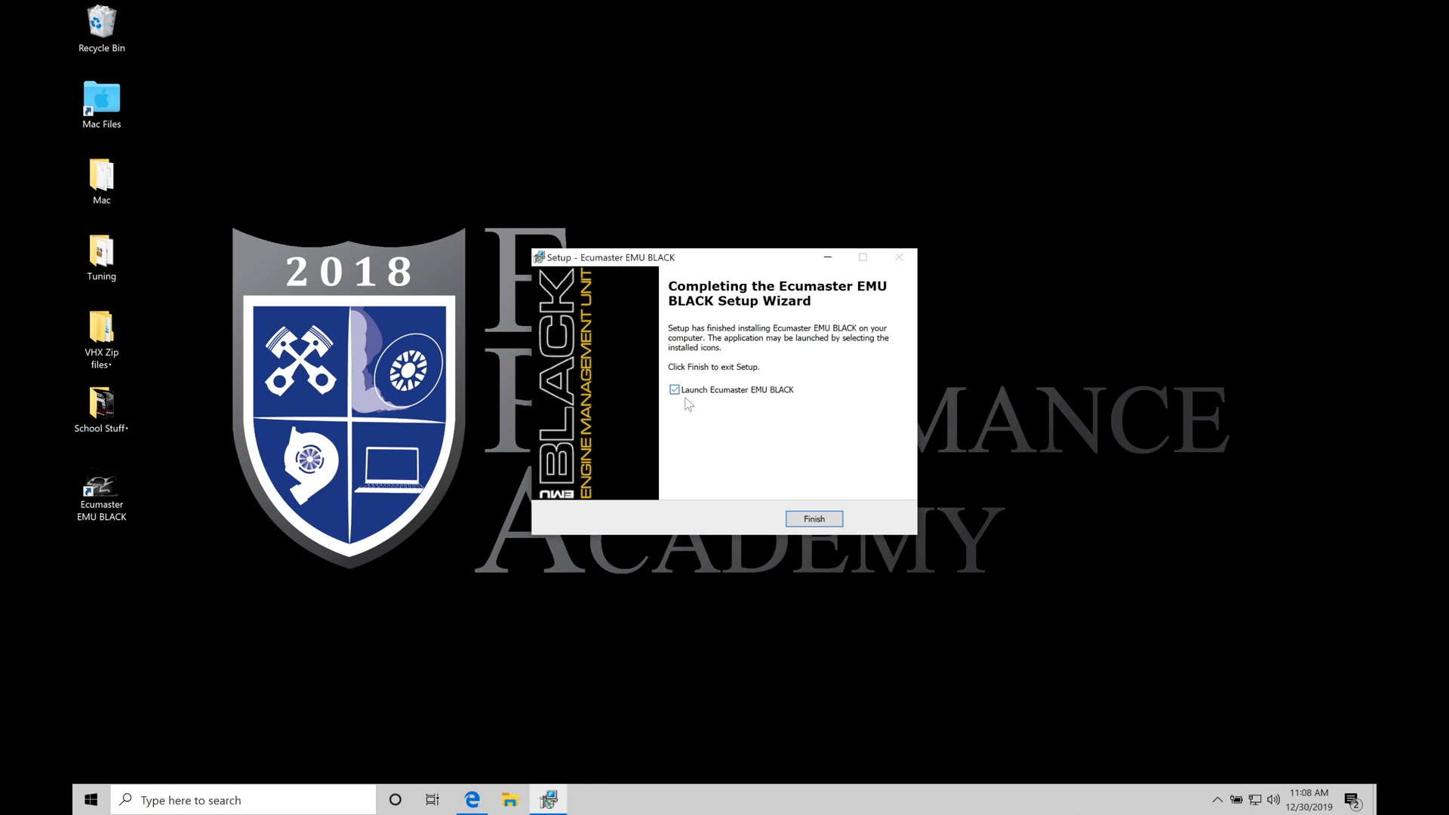
Finish the wizard so the EMU Black Client launches with an untitled project
click(813, 519)
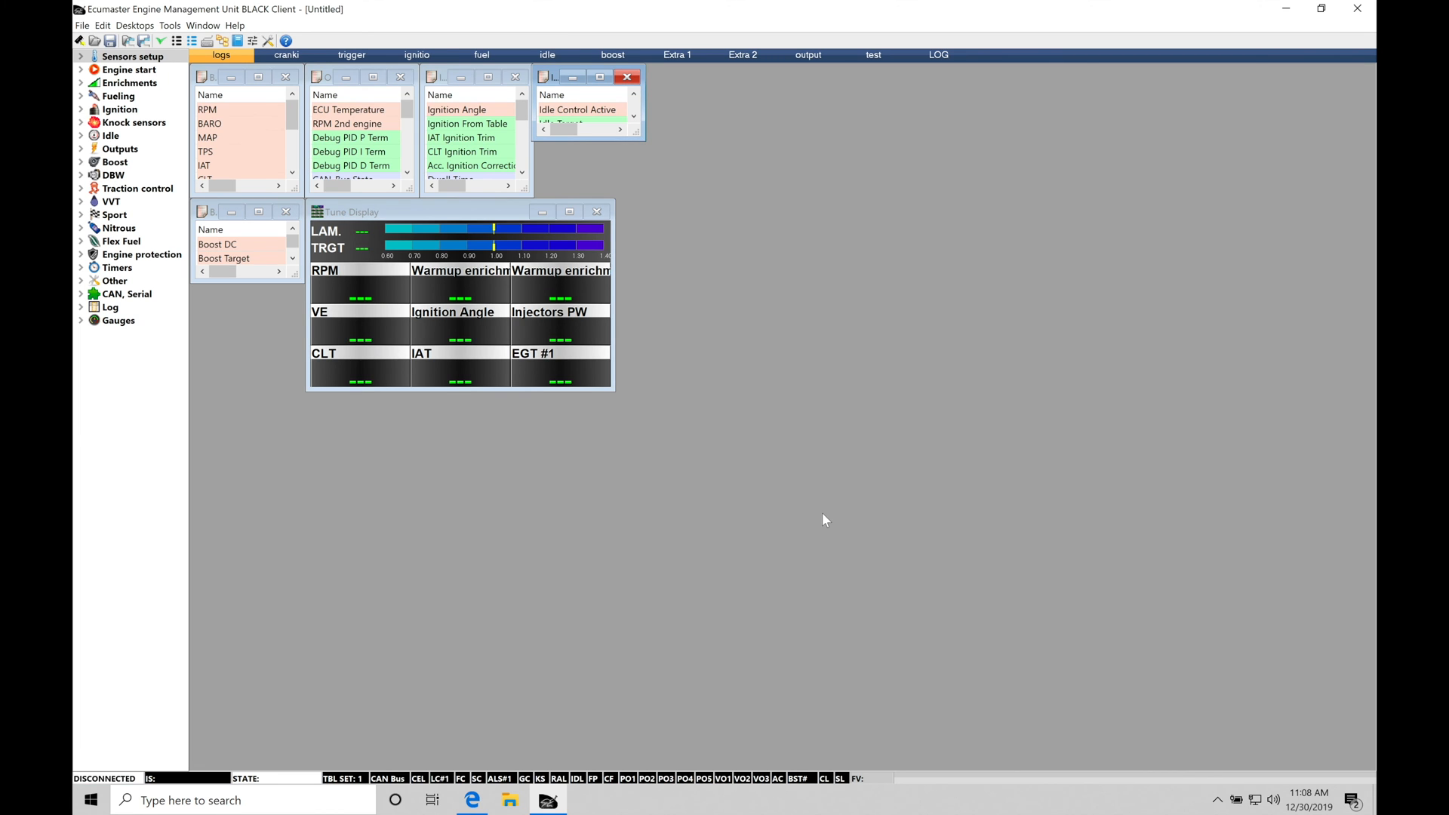
mouse_move(590, 608)
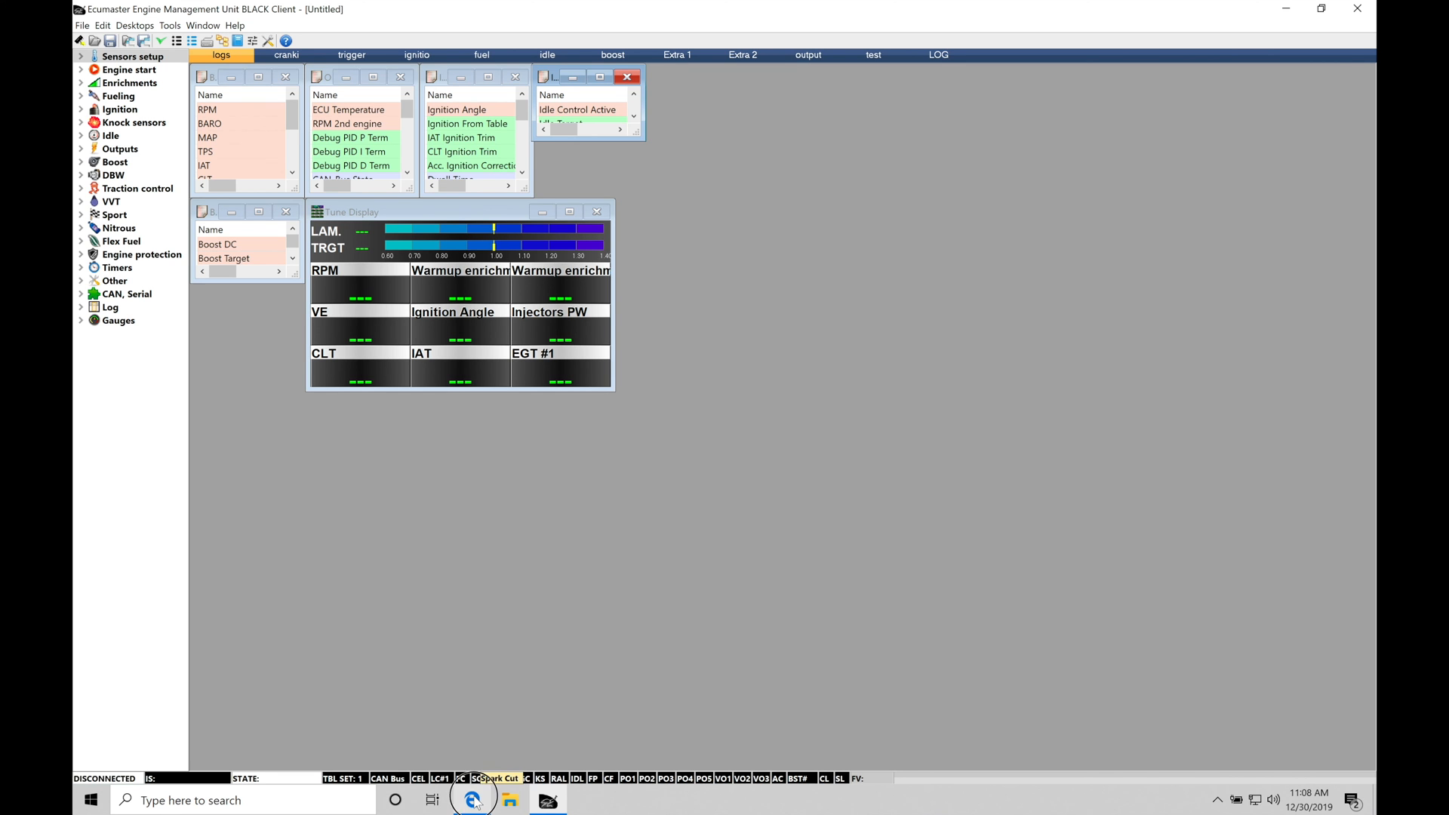
Return to Edge and scroll the downloads page to Base Maps and Manuals
click(472, 799)
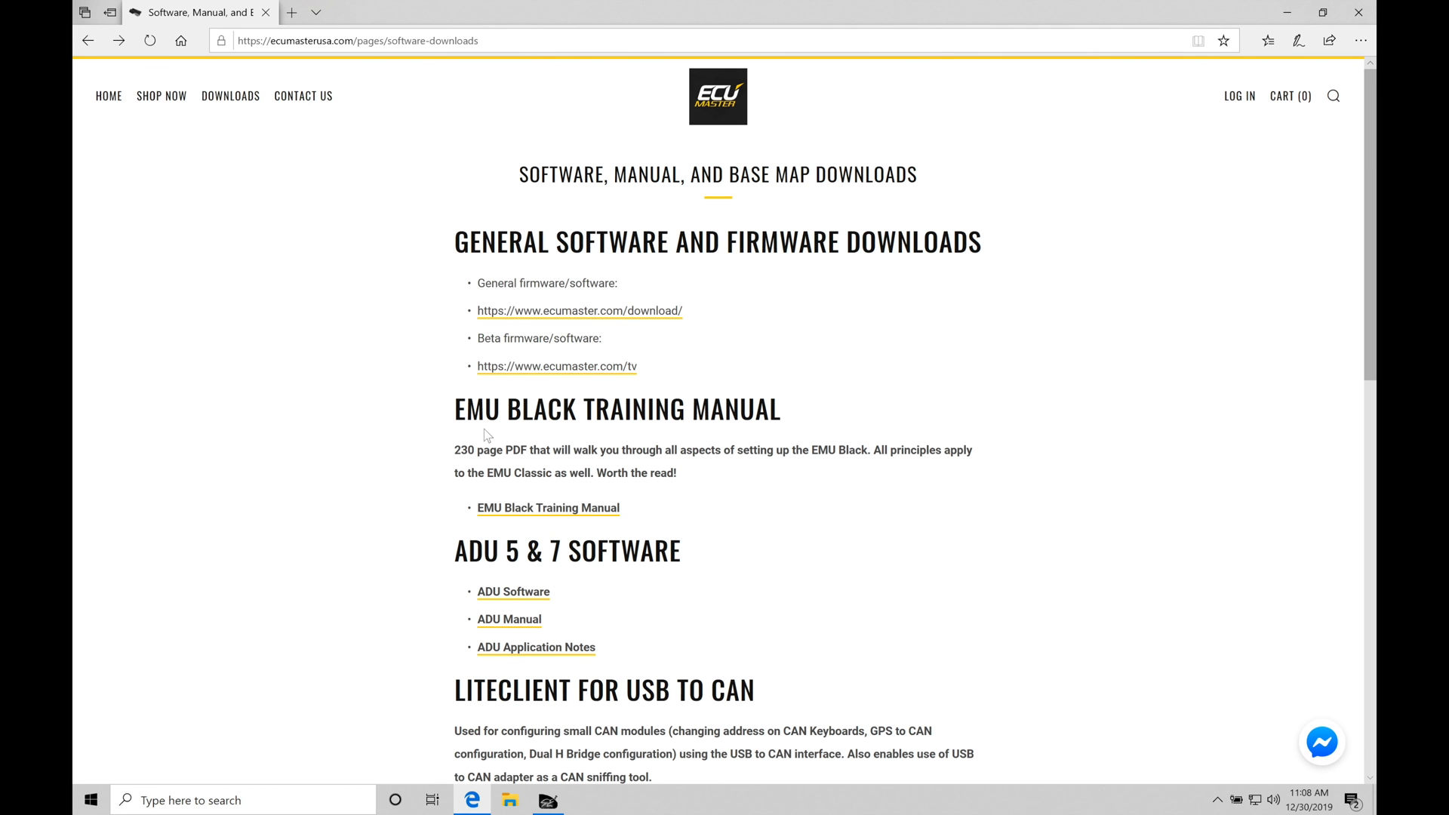
scroll(down, 3)
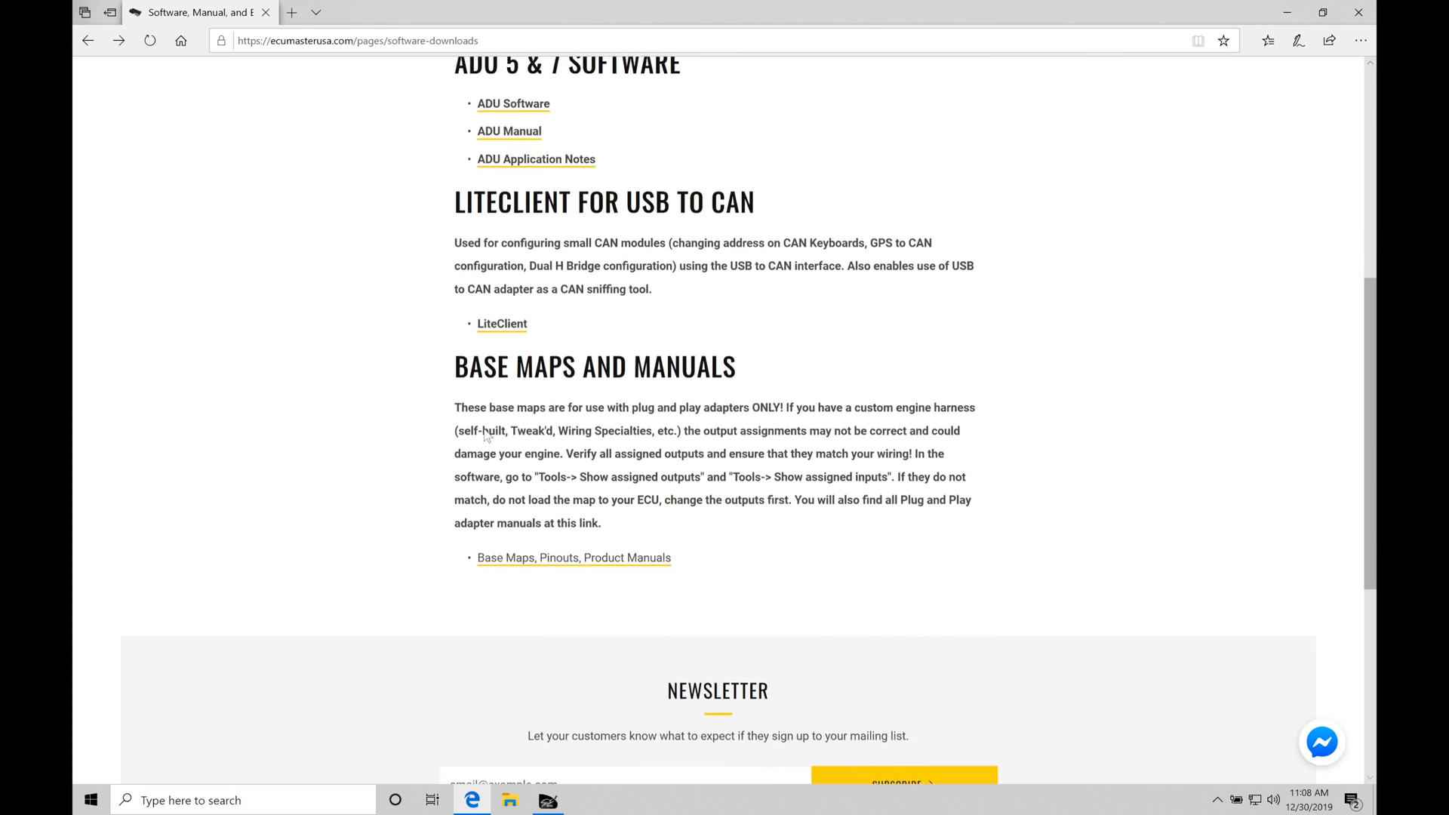